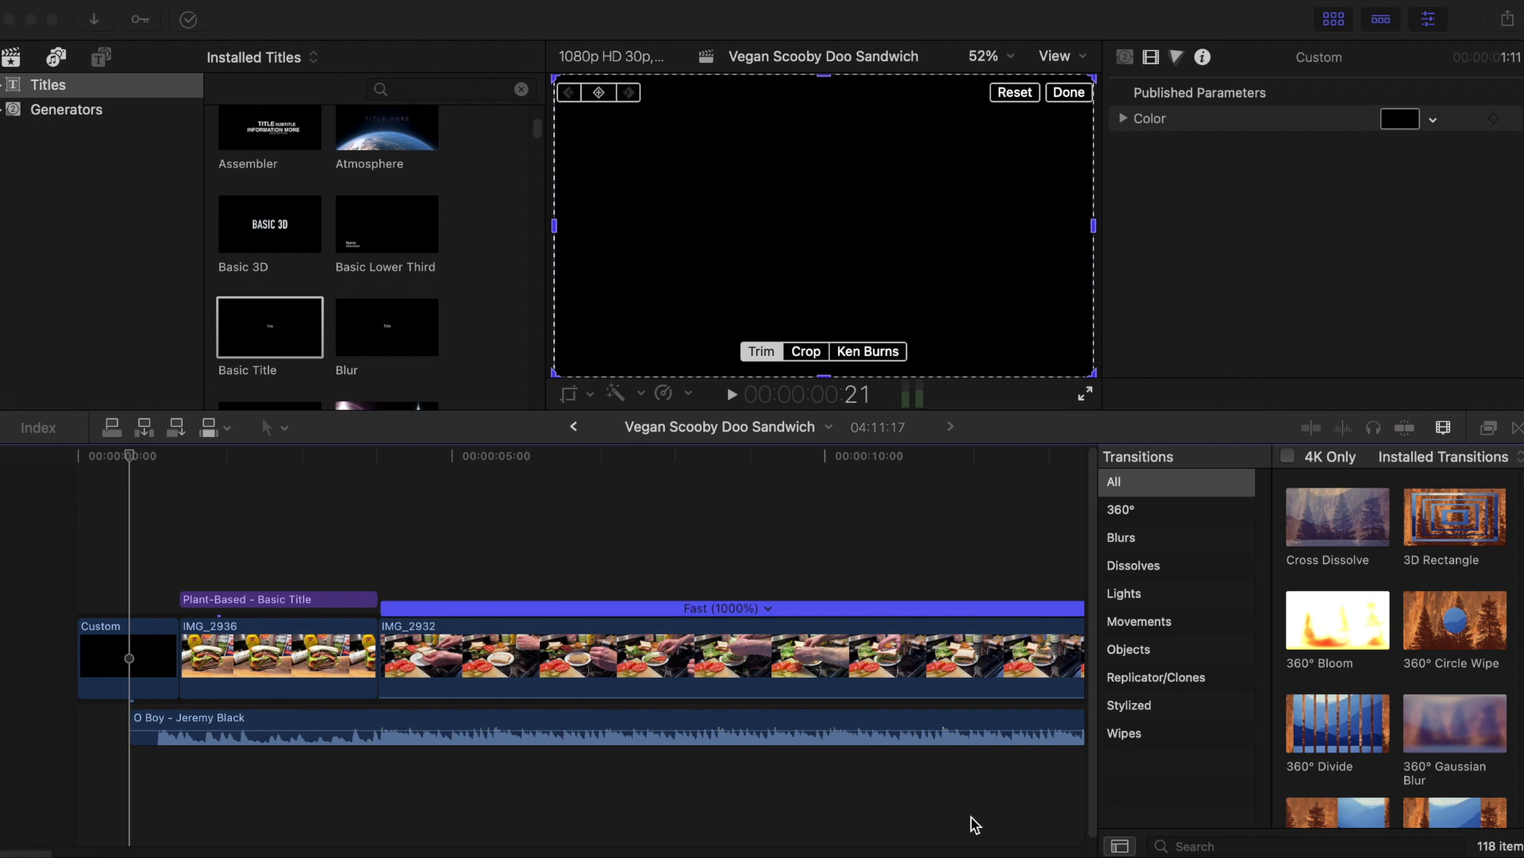
pyautogui.moveTo(973, 751)
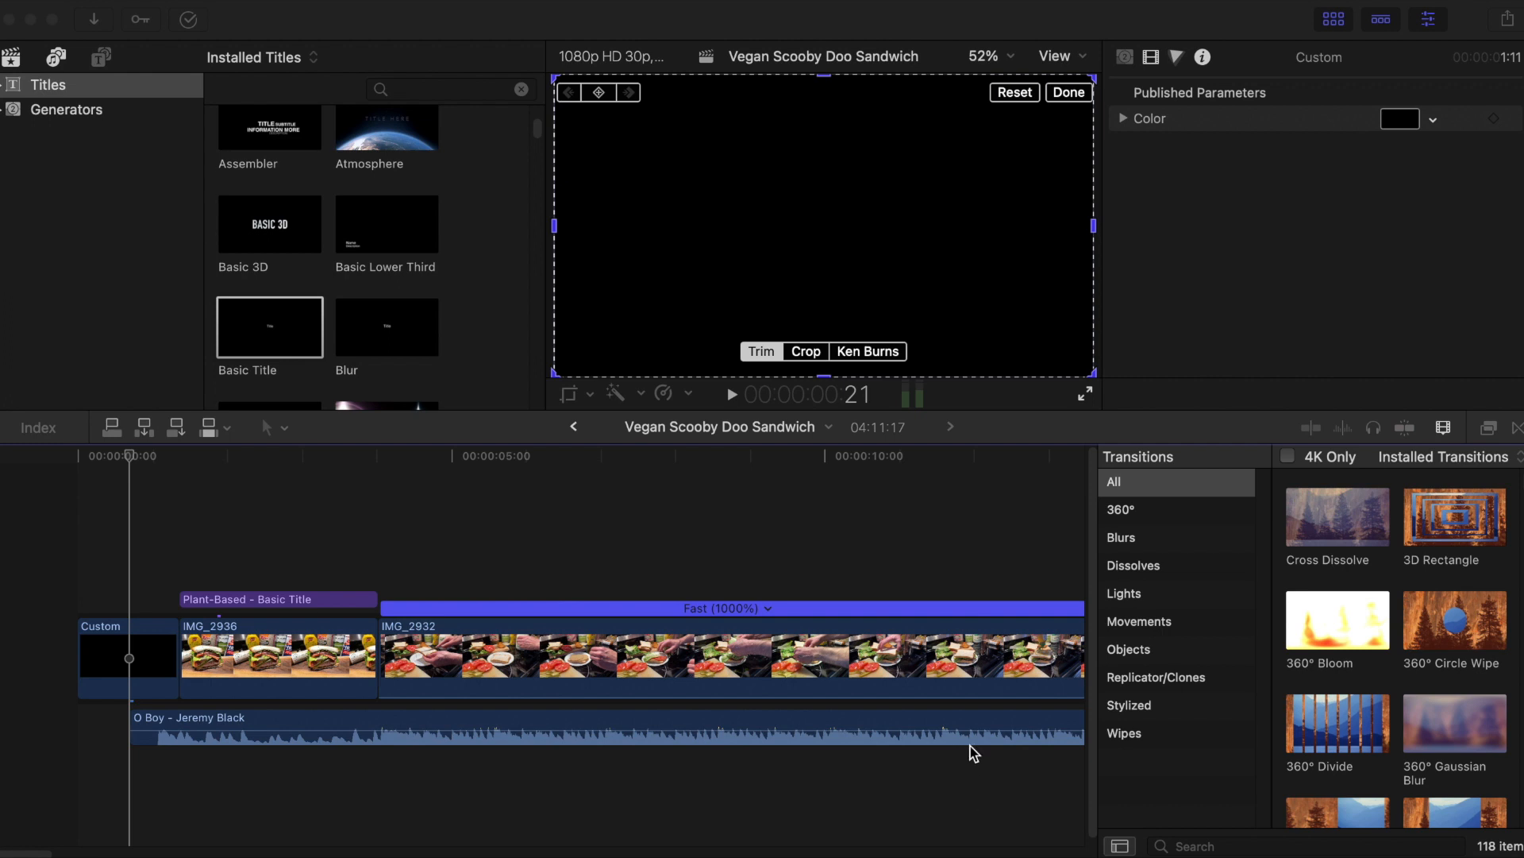
pyautogui.moveTo(951, 687)
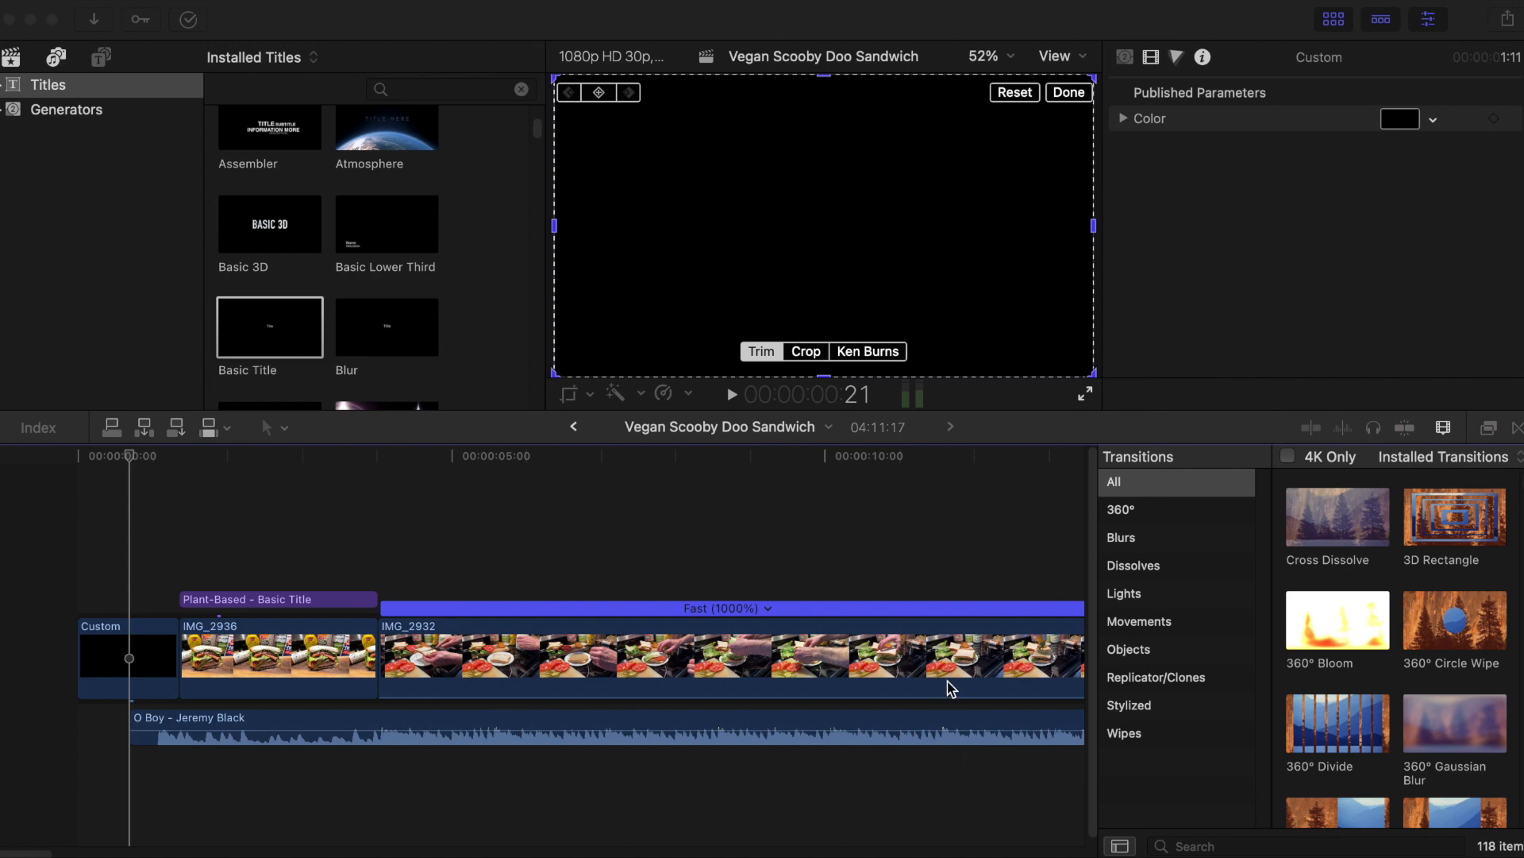
pyautogui.moveTo(981, 538)
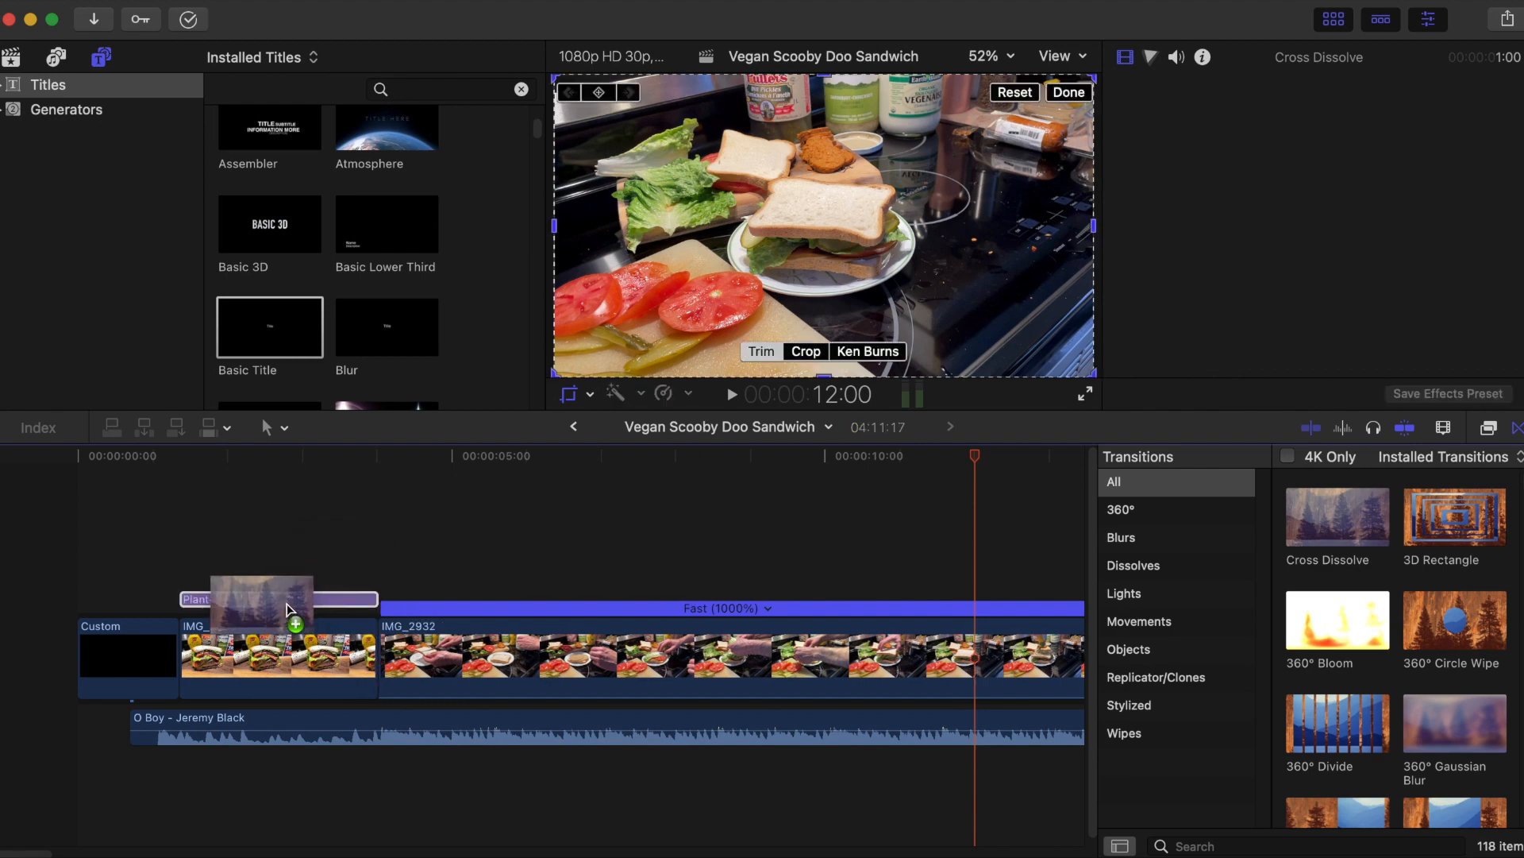
# Preview the Plant-Based title over the burger clip, then return to the sequence opening
pyautogui.click(277, 598)
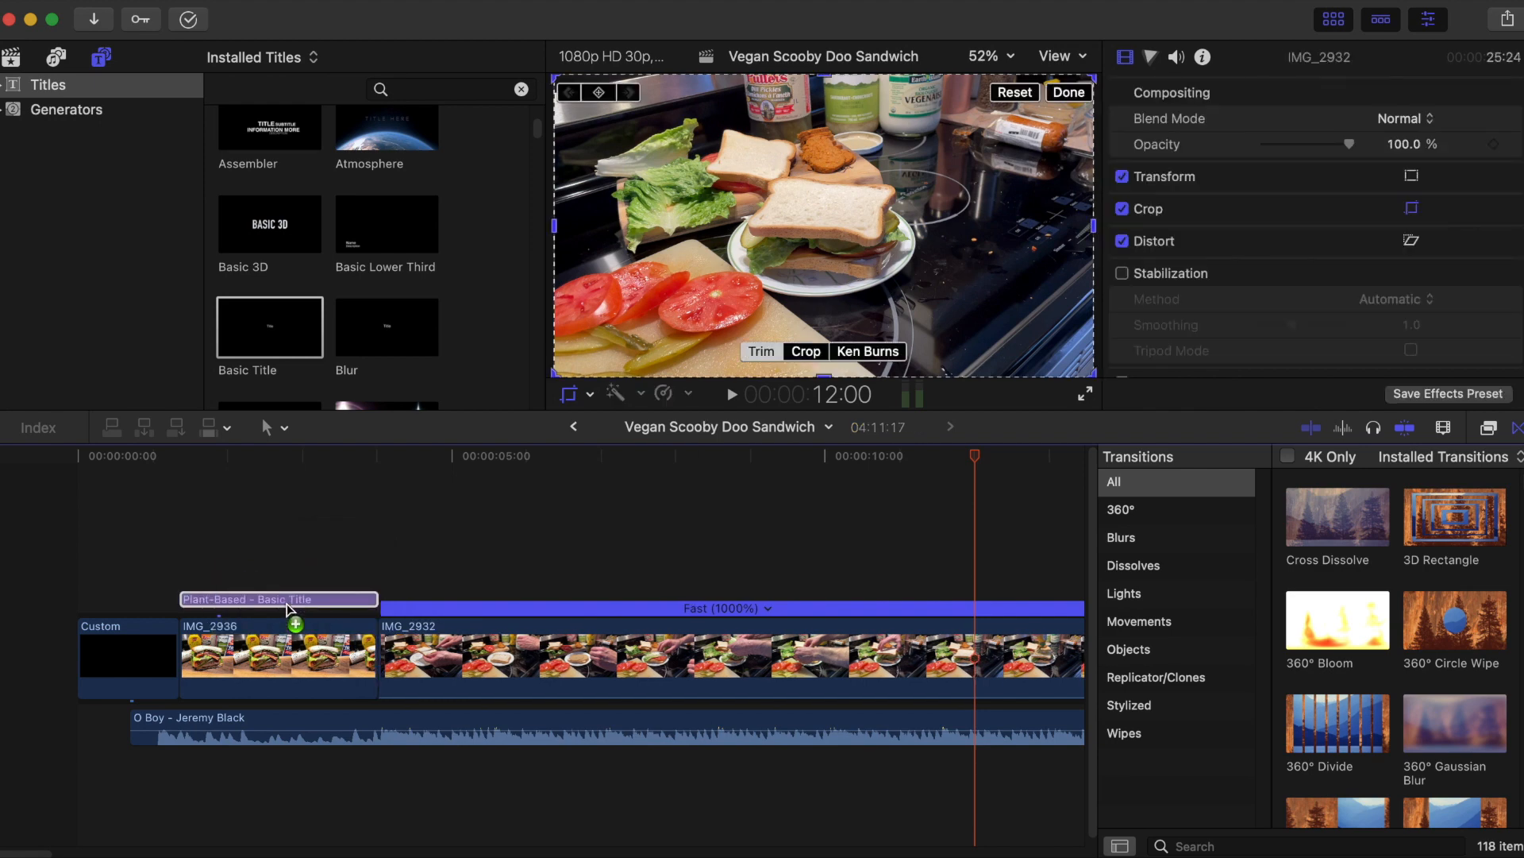
pyautogui.click(1067, 92)
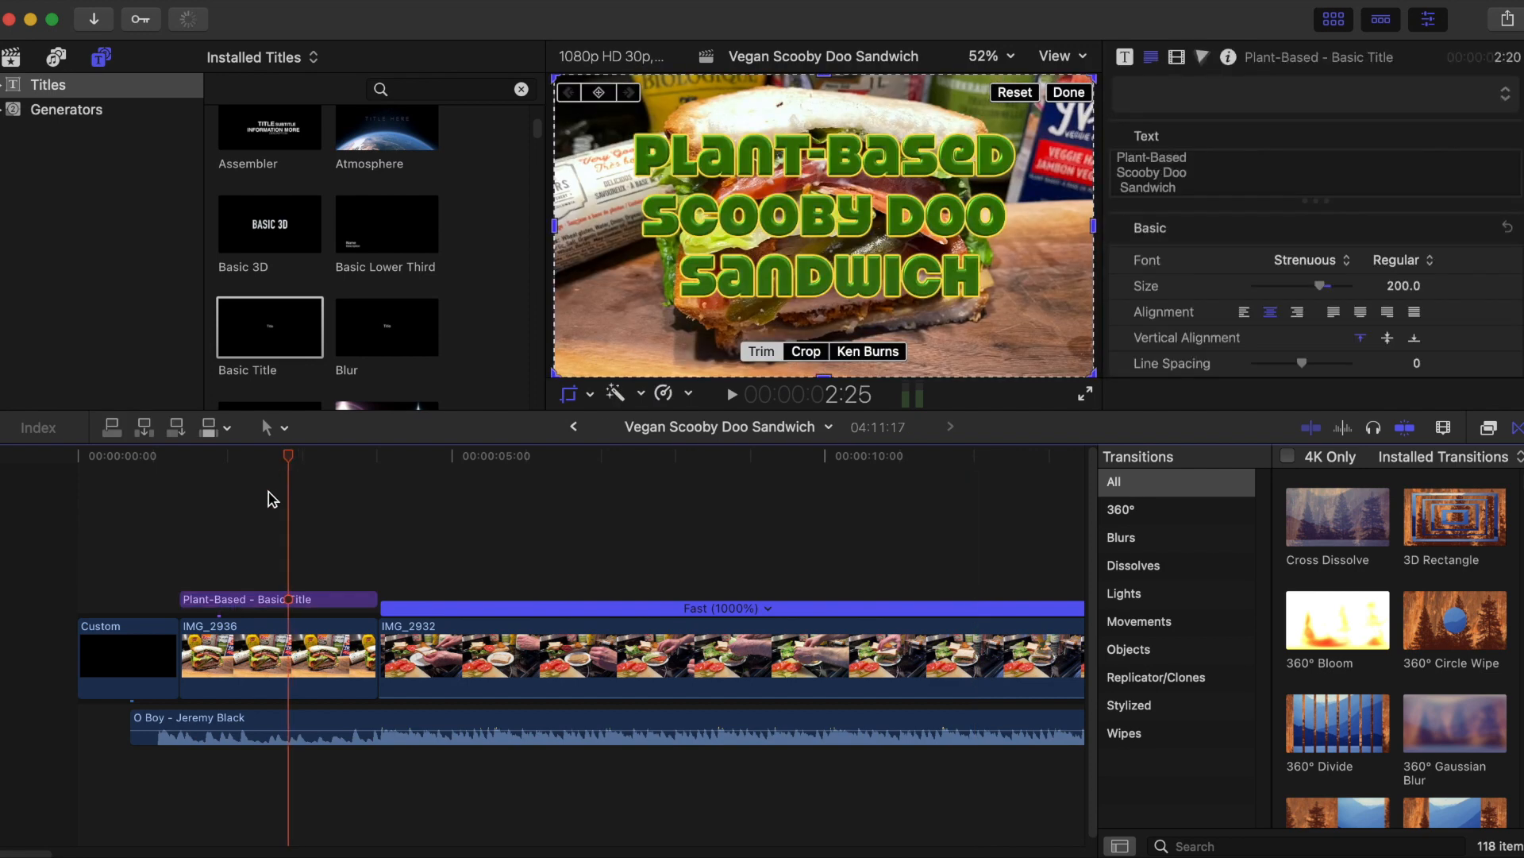
pyautogui.click(162, 456)
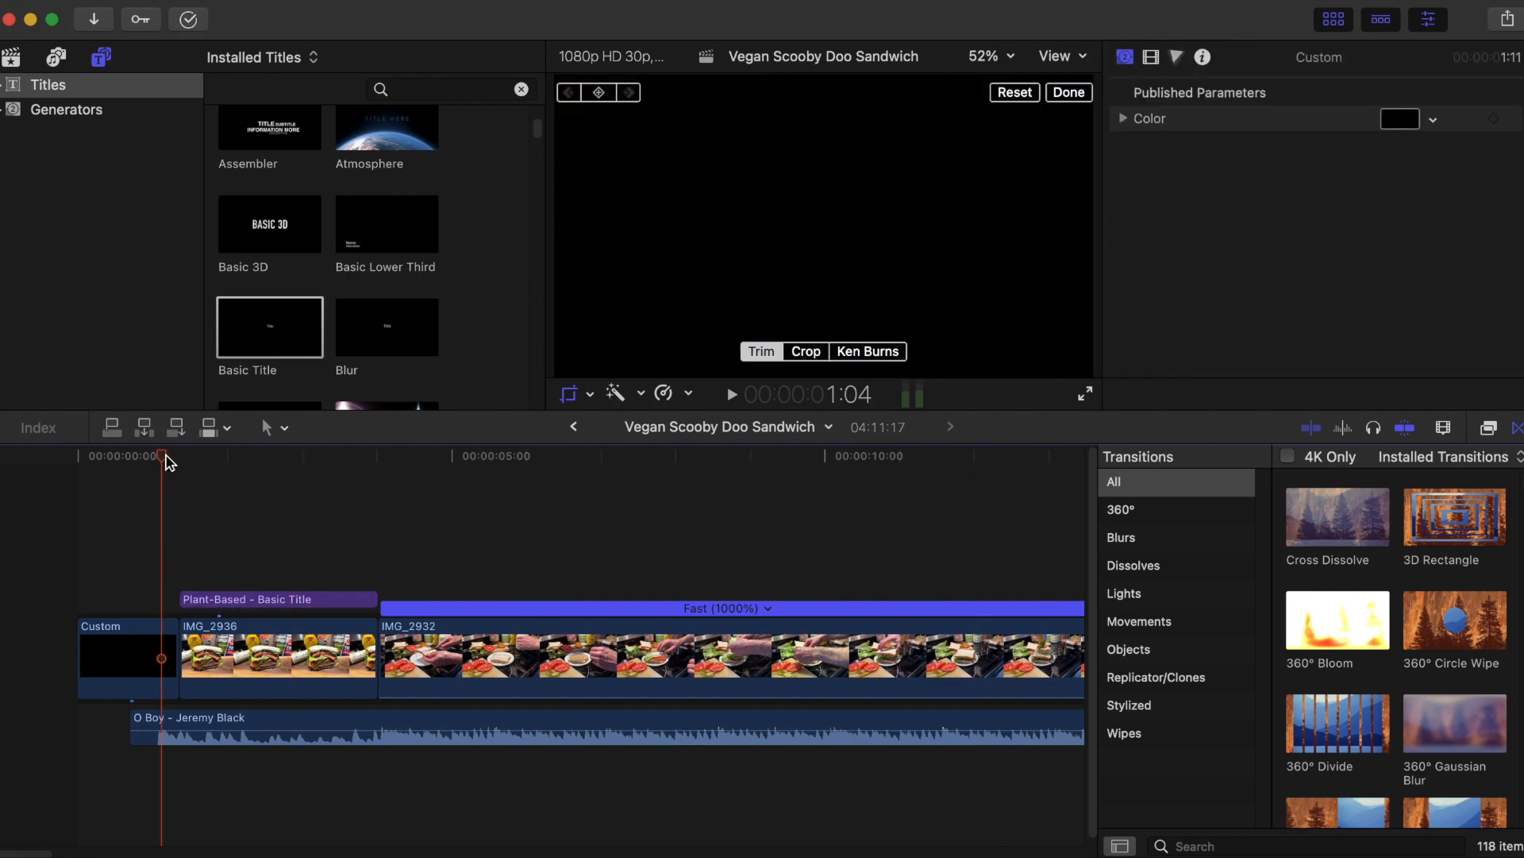
pyautogui.click(731, 394)
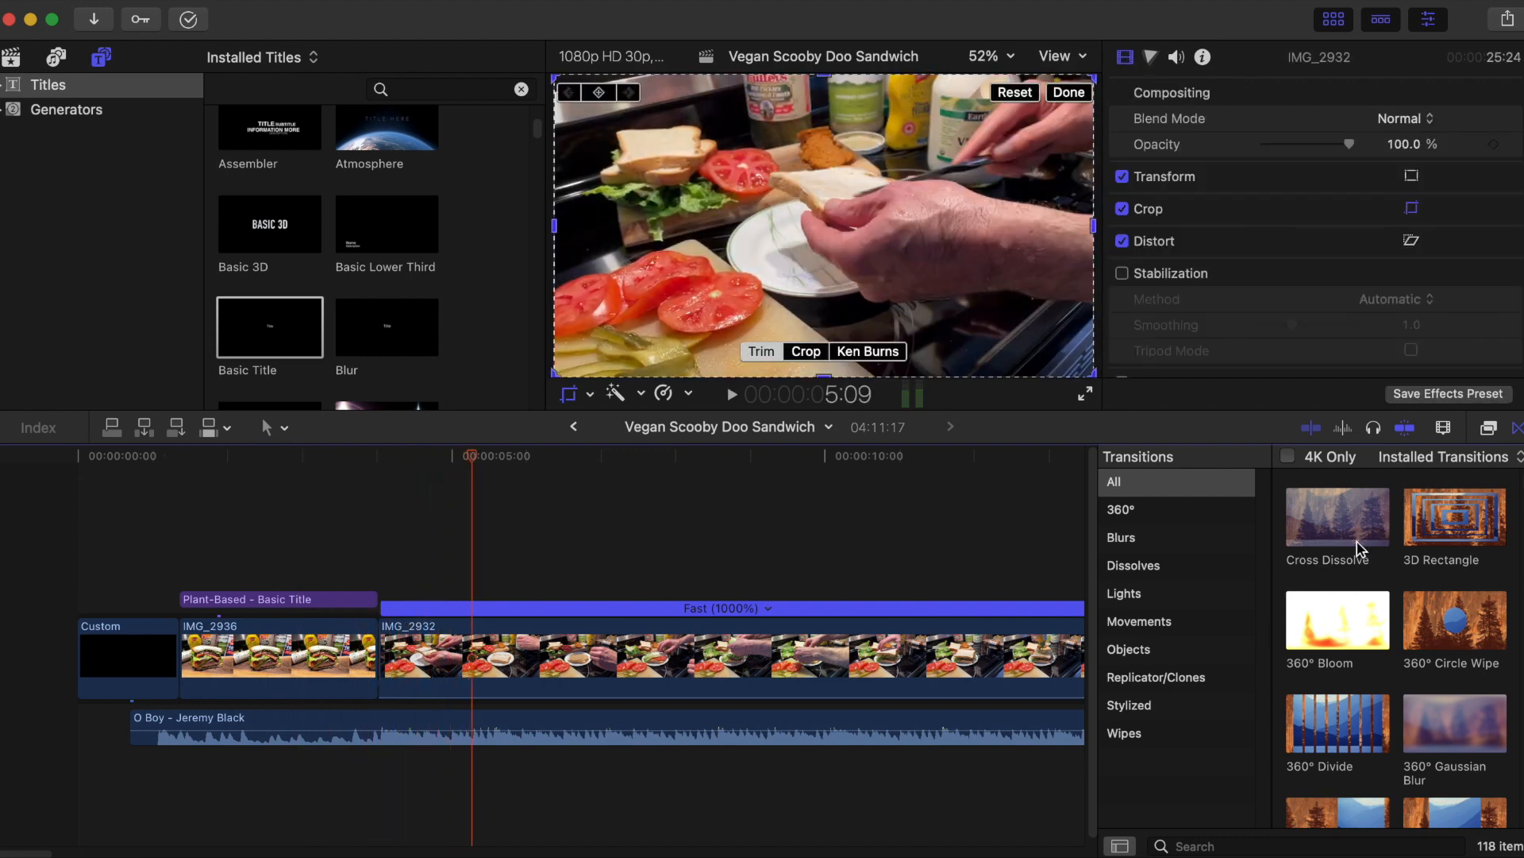
# Apply Cross Dissolve to both edit points of the IMG_2936 burger clip
pyautogui.click(1335, 517)
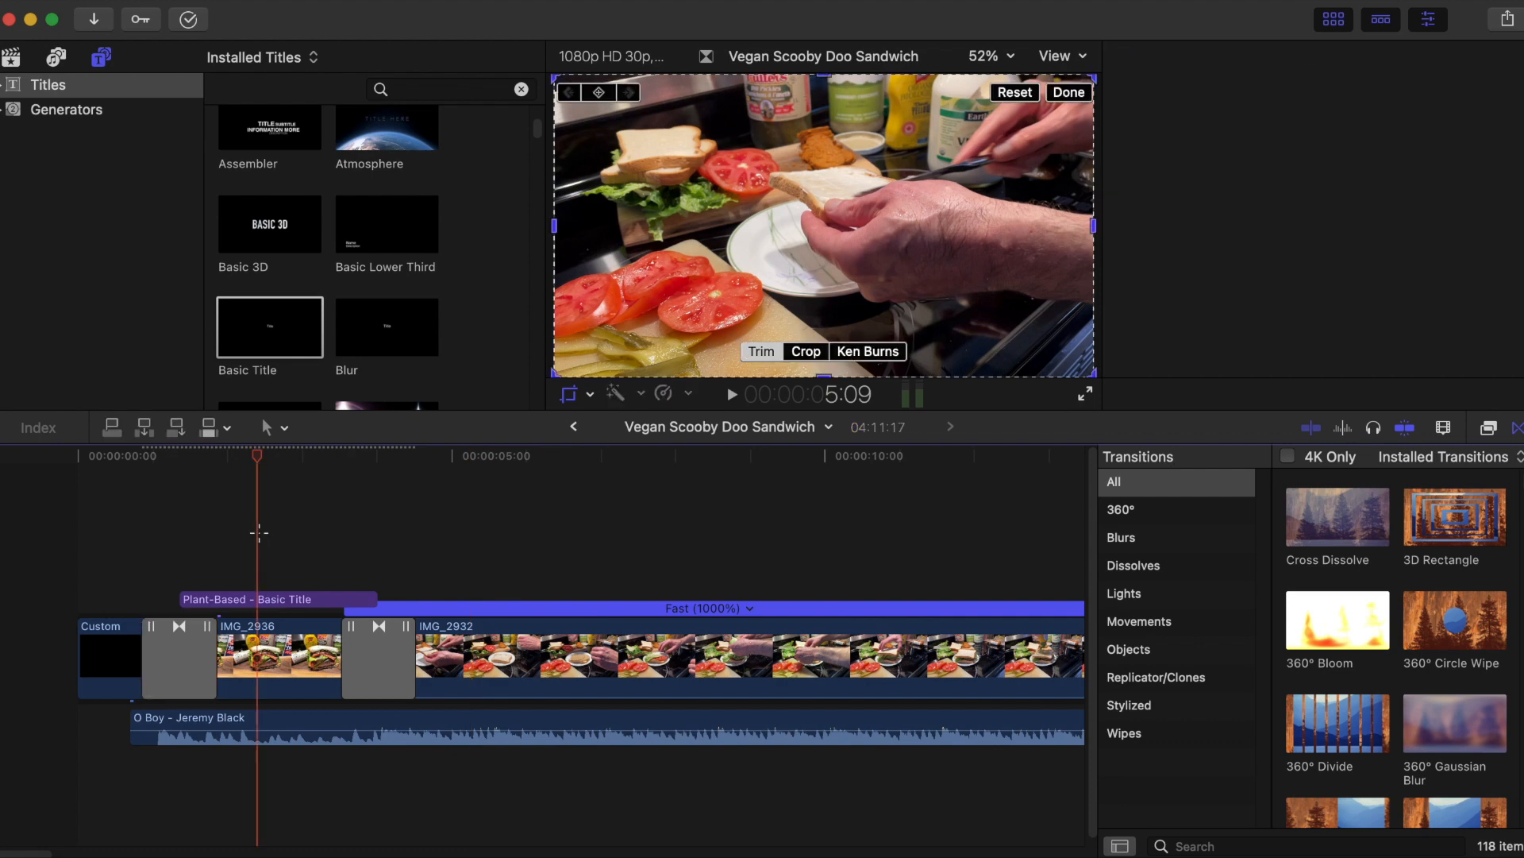
pyautogui.click(277, 599)
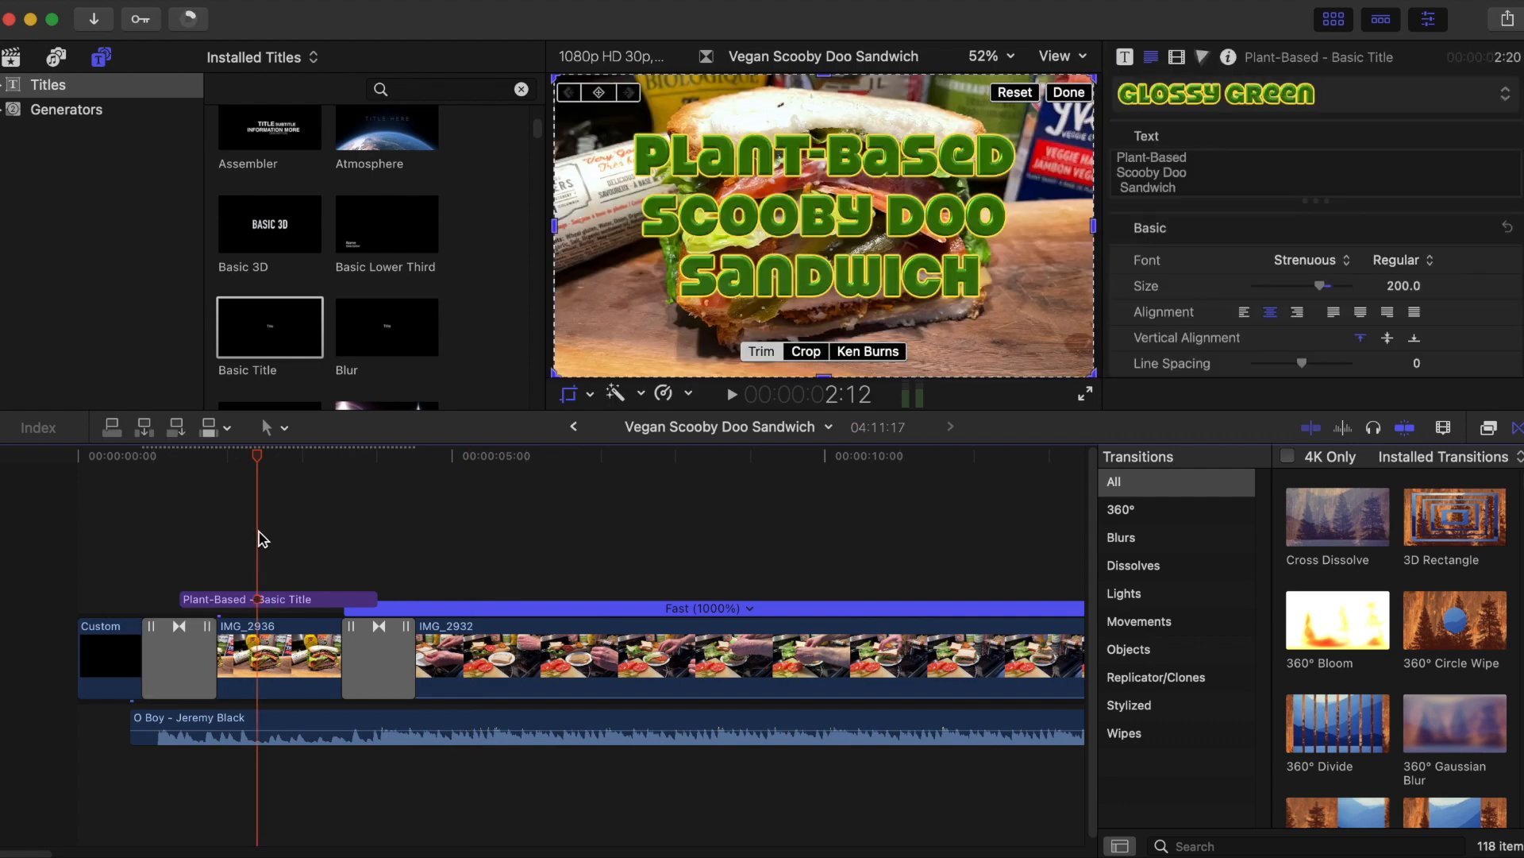
pyautogui.moveTo(282, 609)
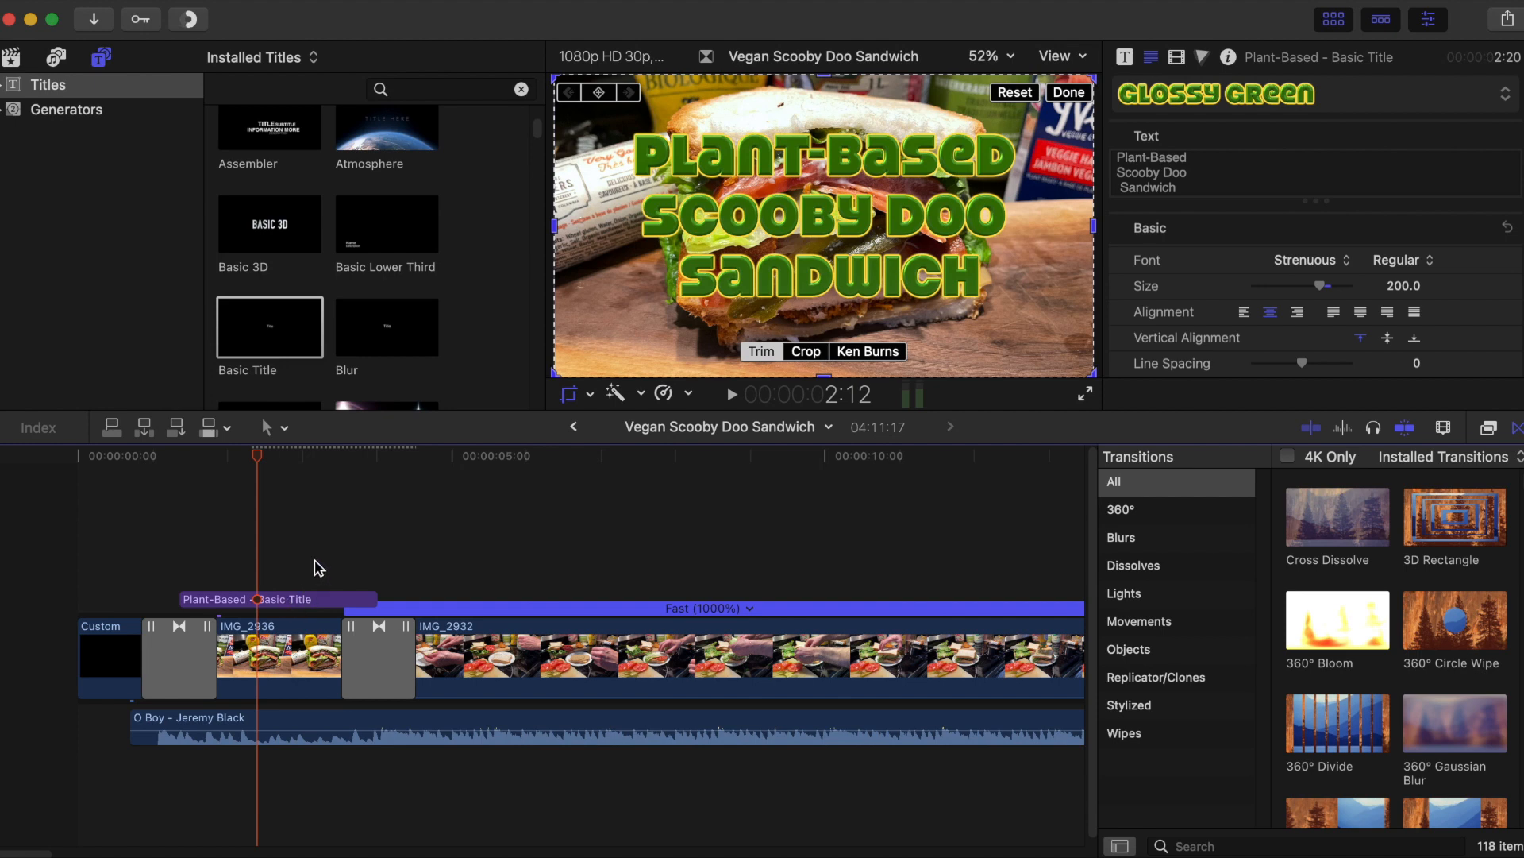
pyautogui.moveTo(302, 608)
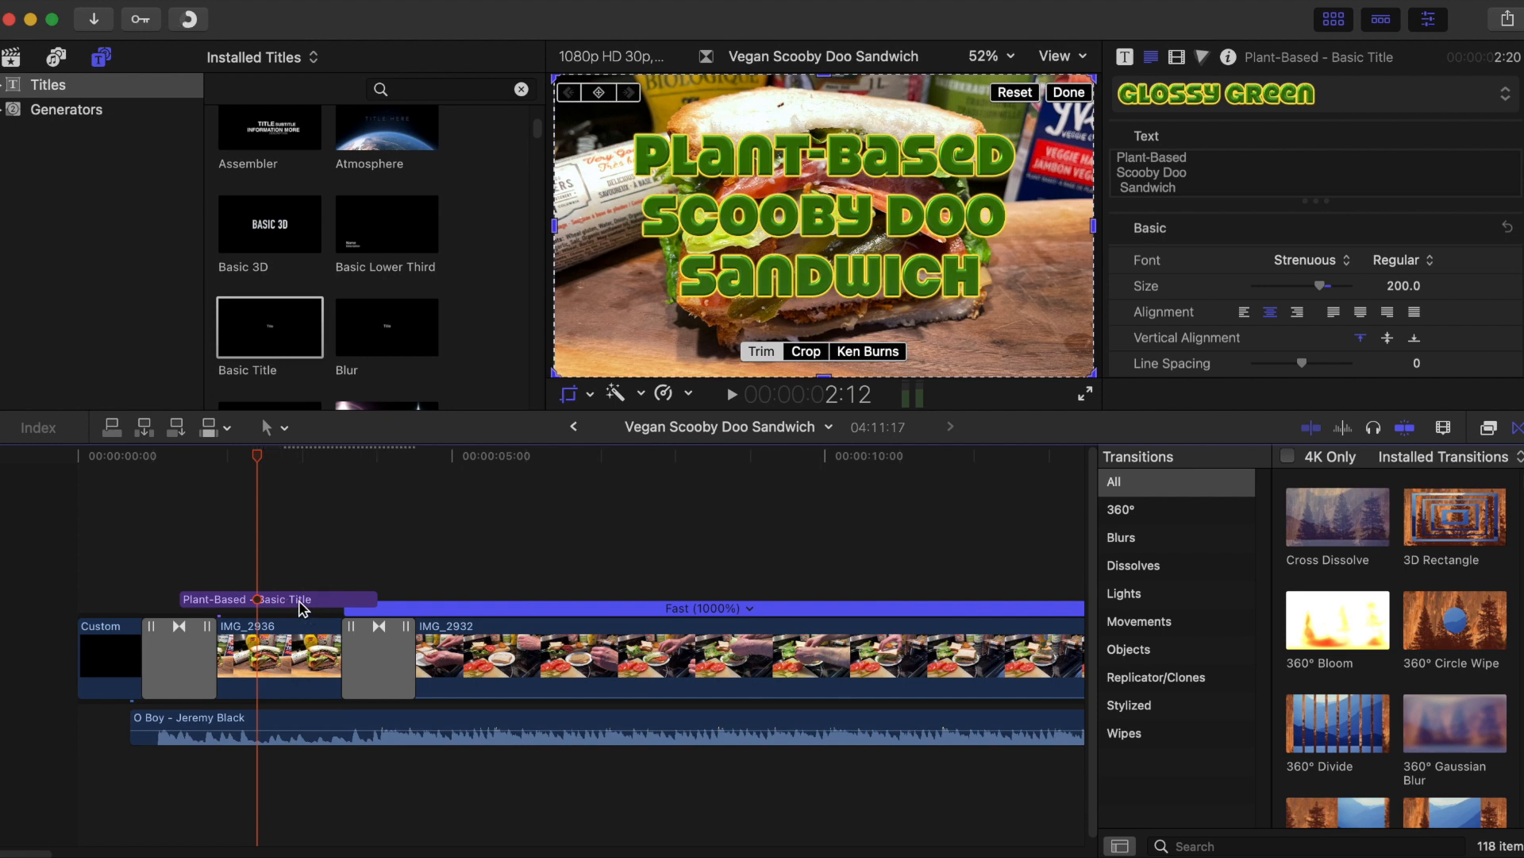
# Select the Plant-Based title clip above IMG_2936 and give it cross dissolves at both ends
pyautogui.click(276, 599)
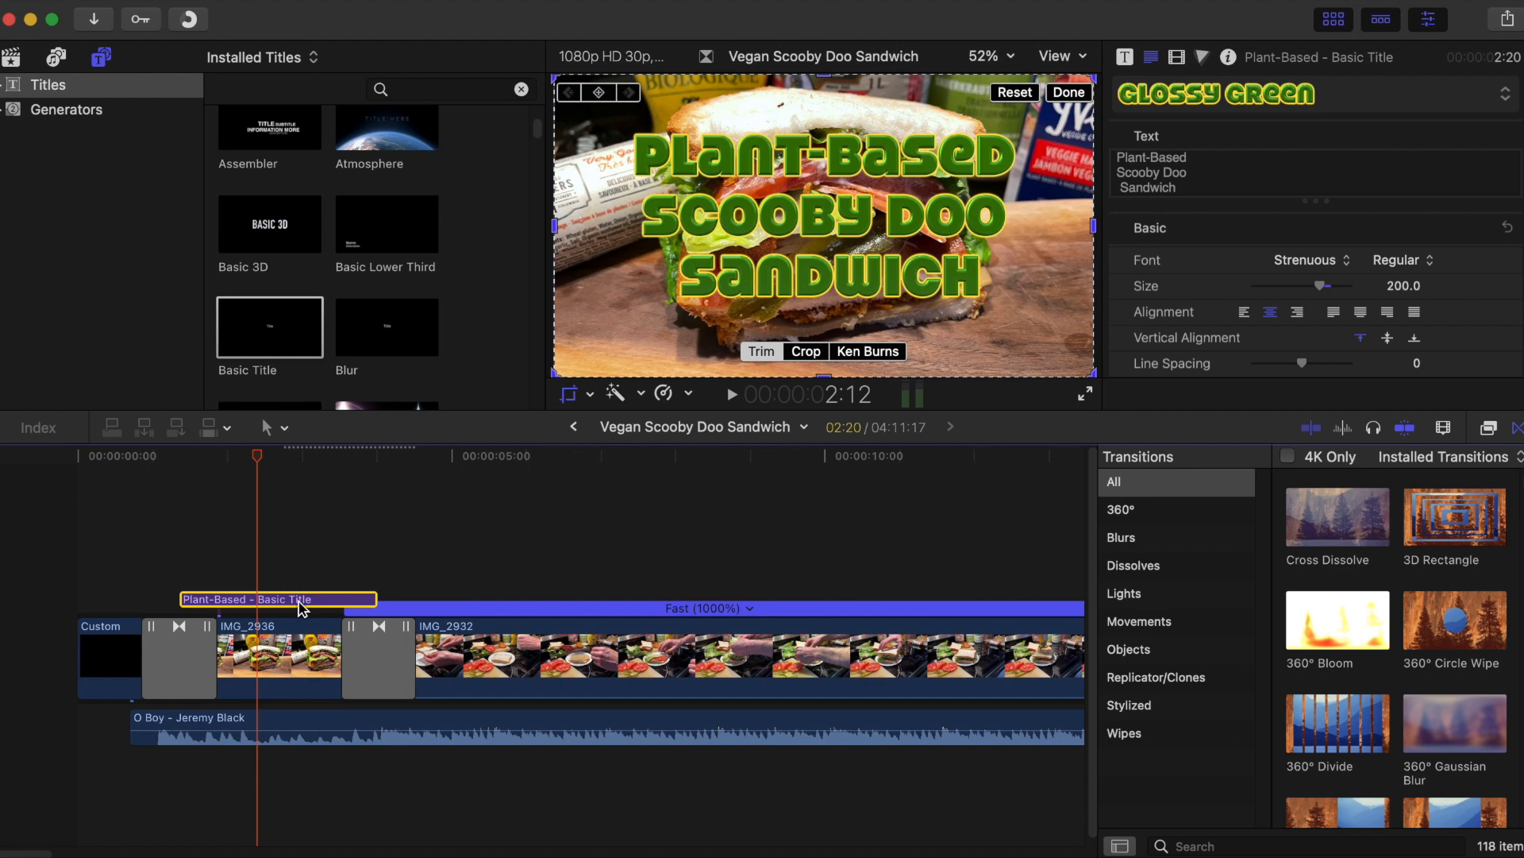
pyautogui.moveTo(295, 560)
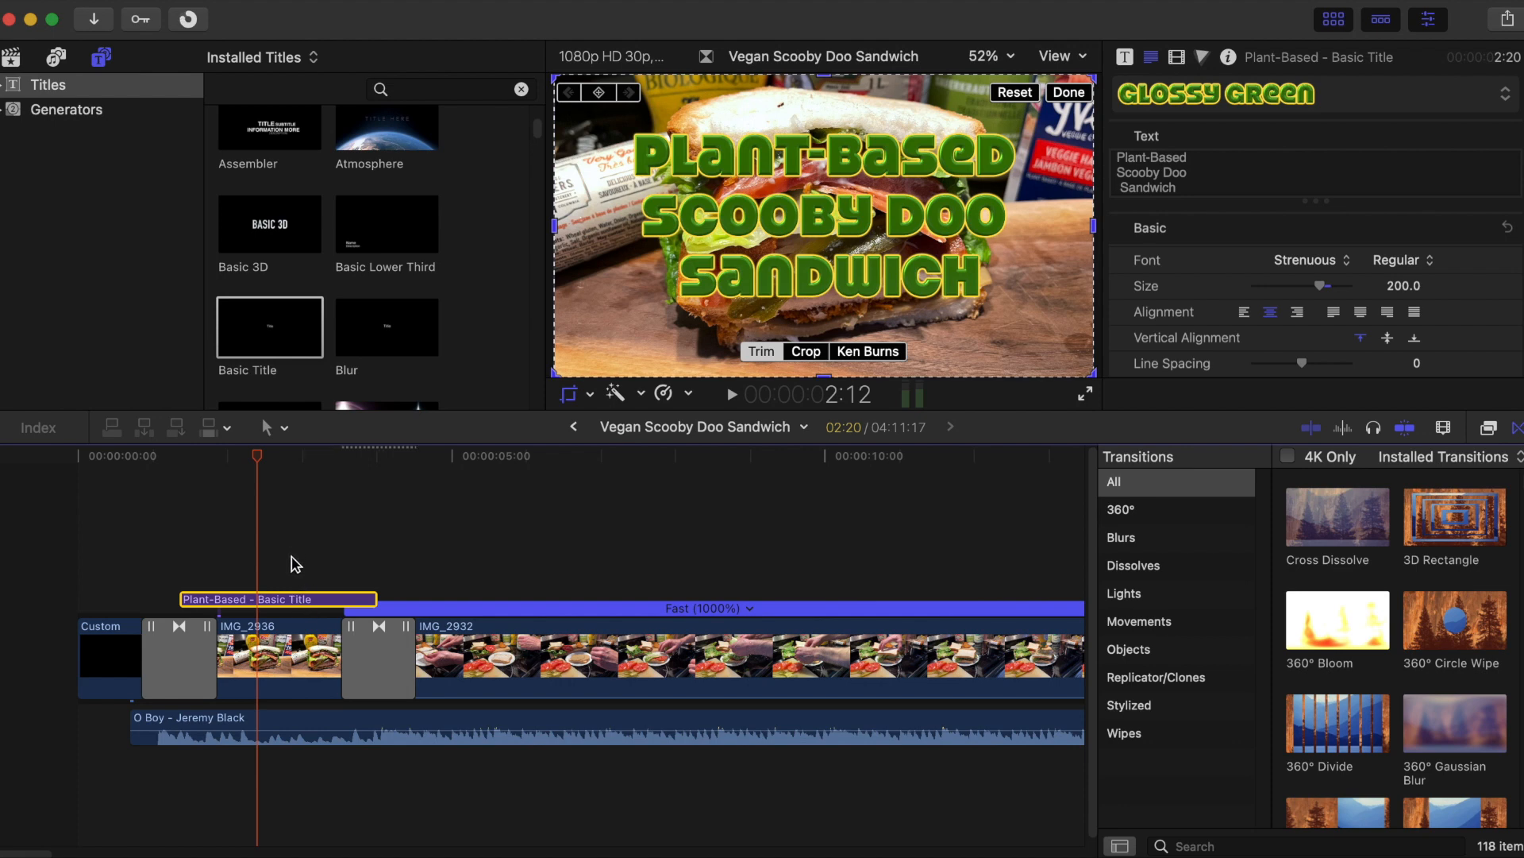
pyautogui.moveTo(284, 586)
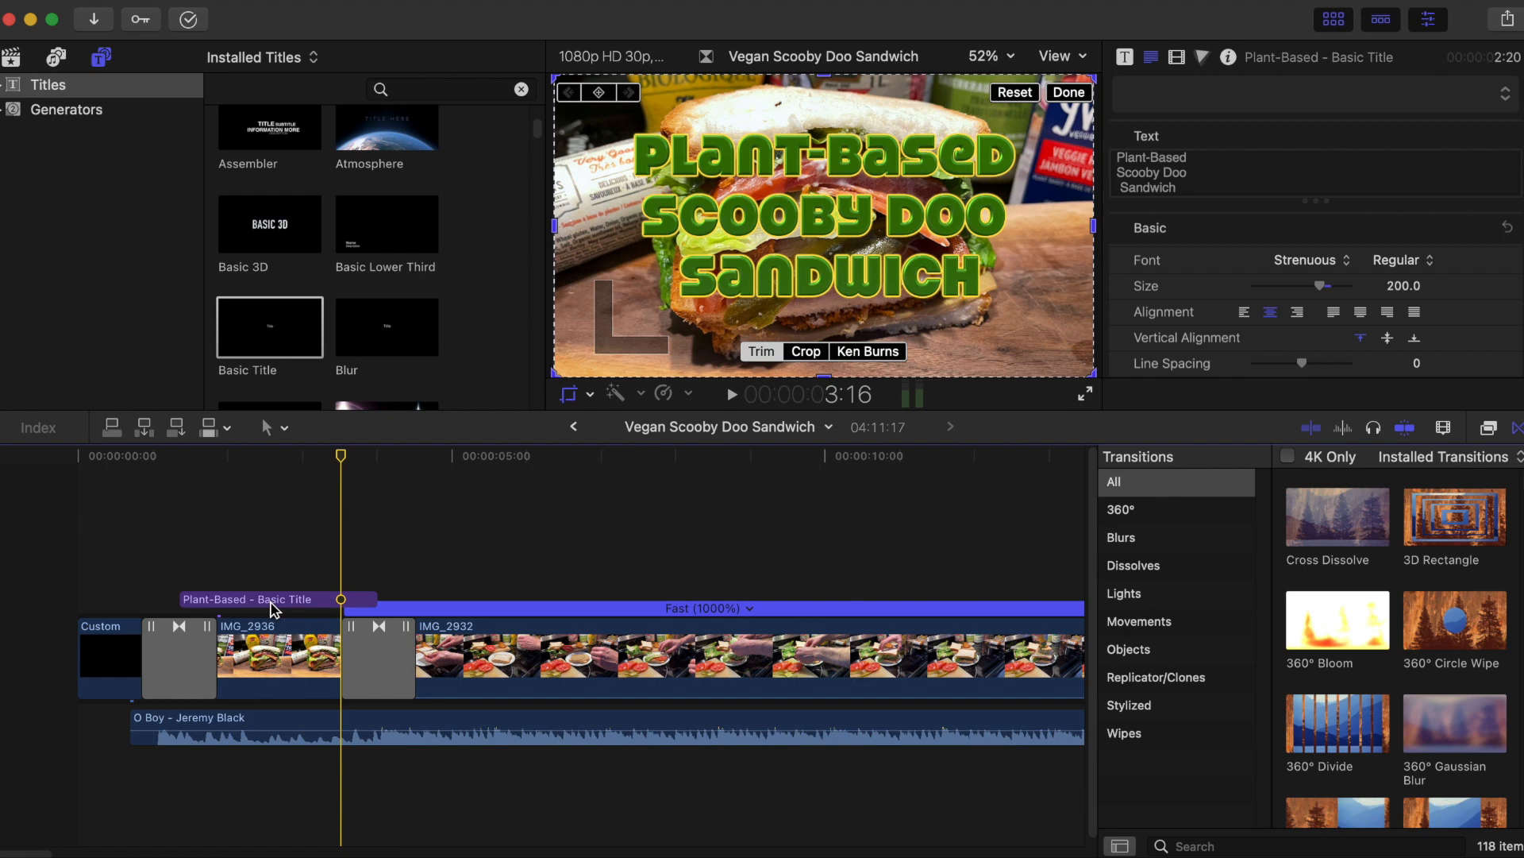
pyautogui.click(277, 599)
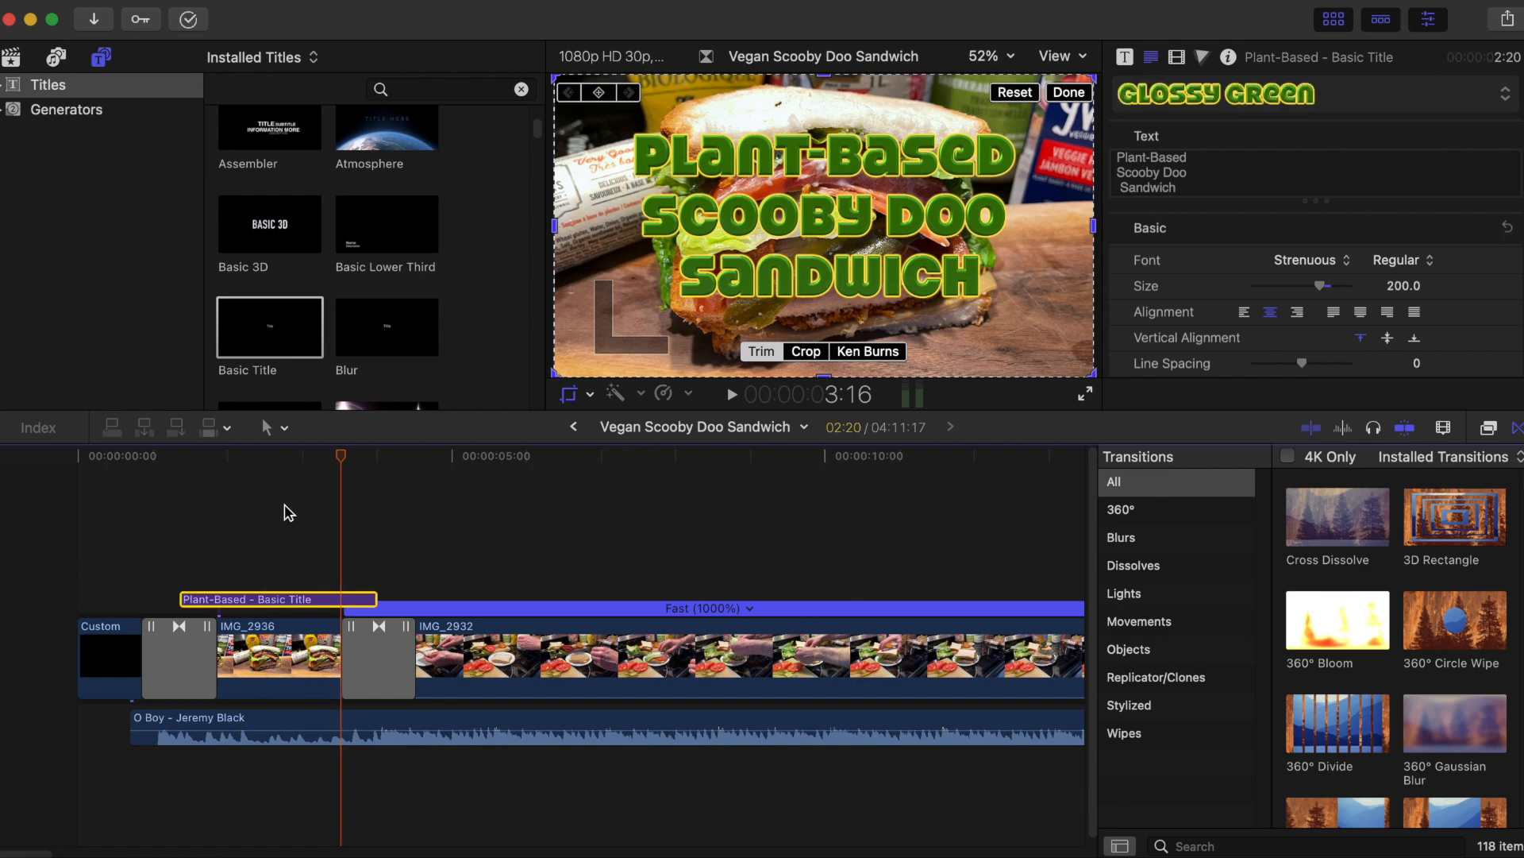
pyautogui.moveTo(838, 589)
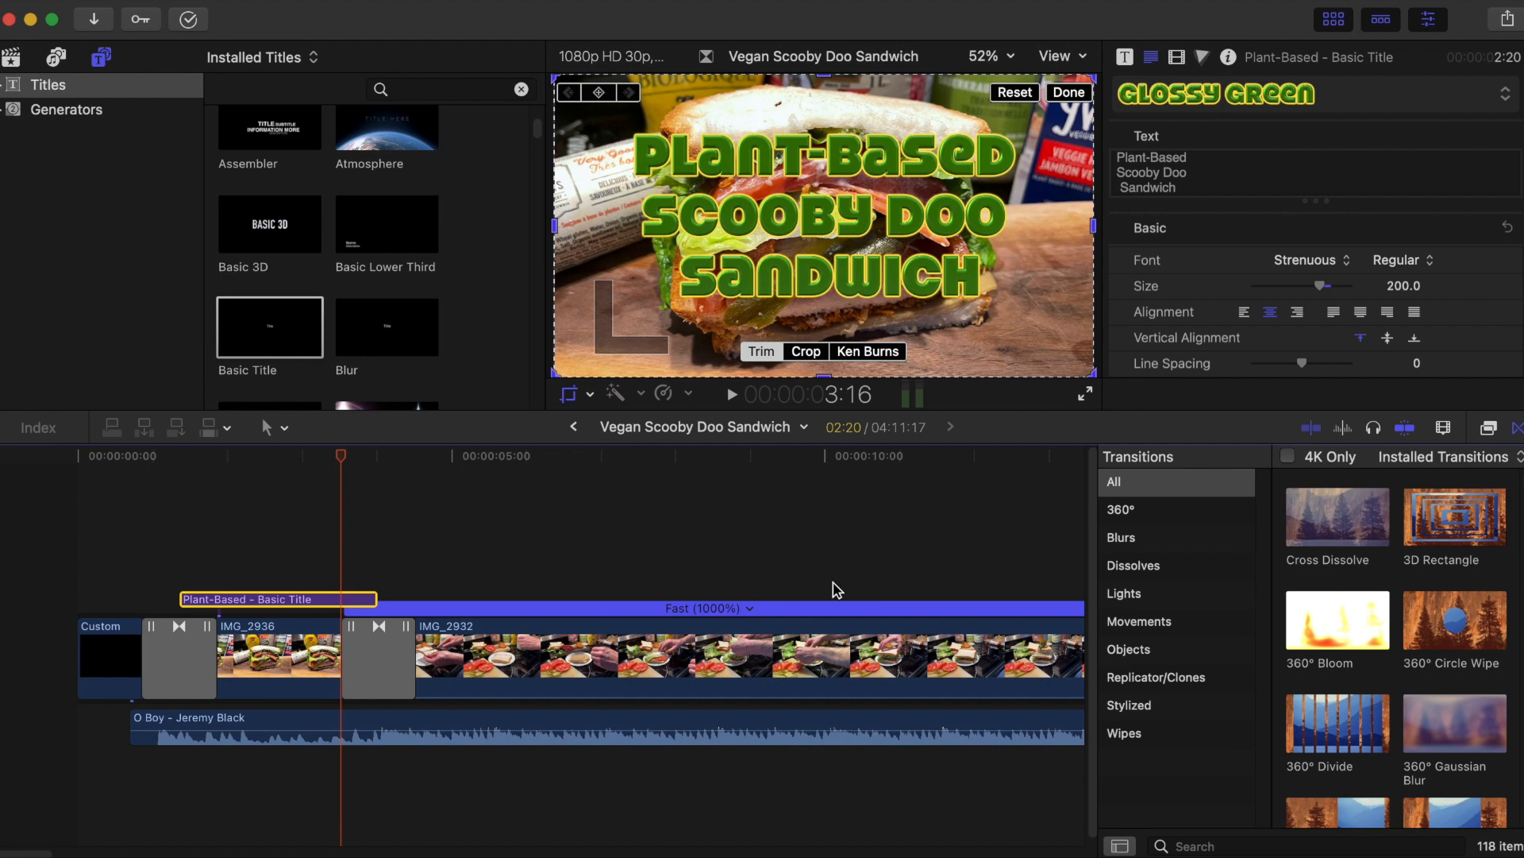
pyautogui.moveTo(1332, 534)
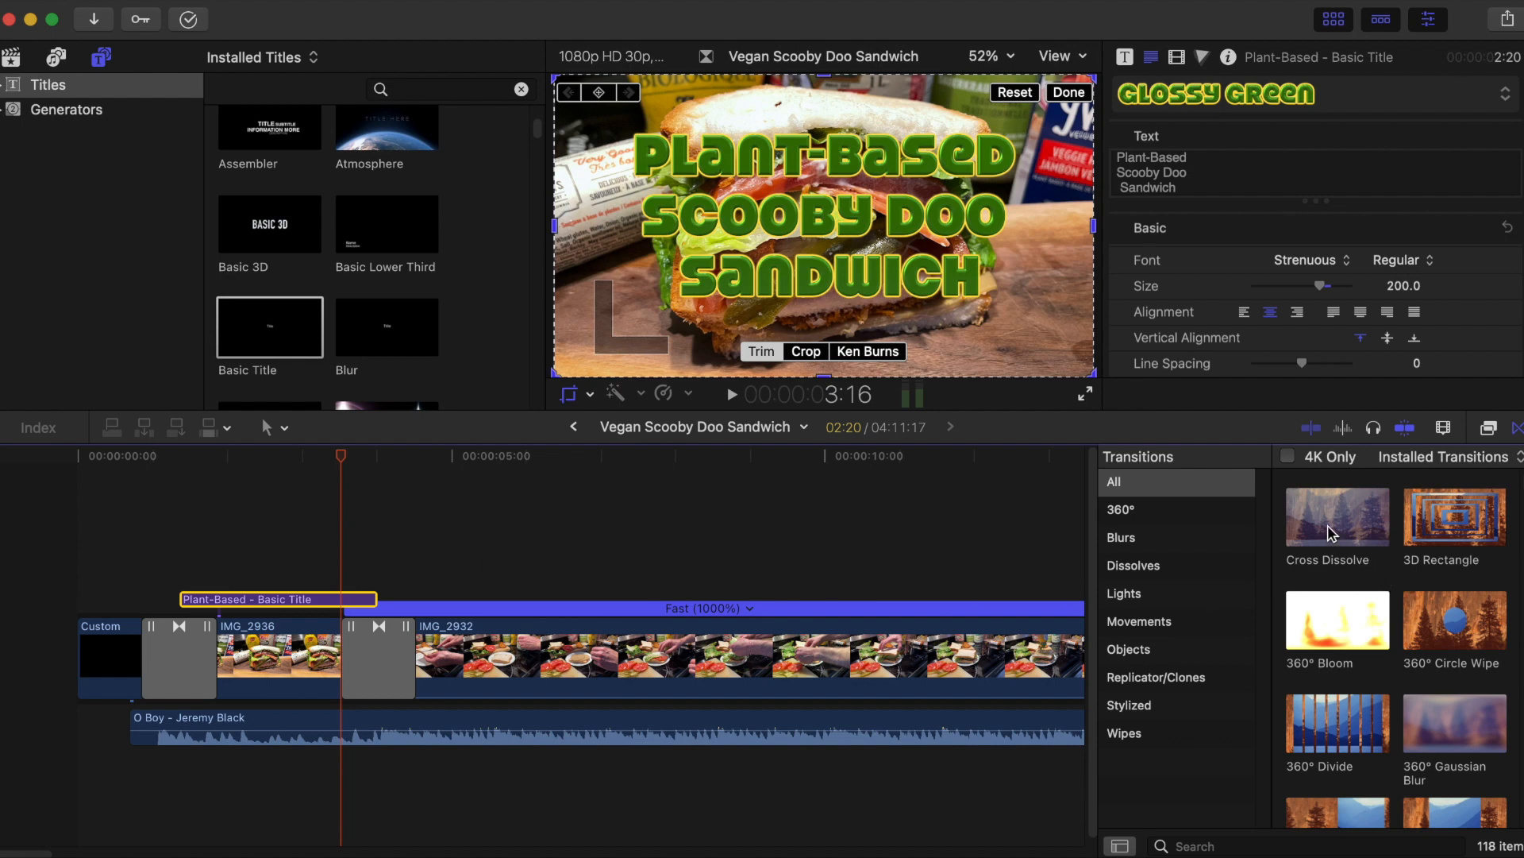
pyautogui.click(1337, 518)
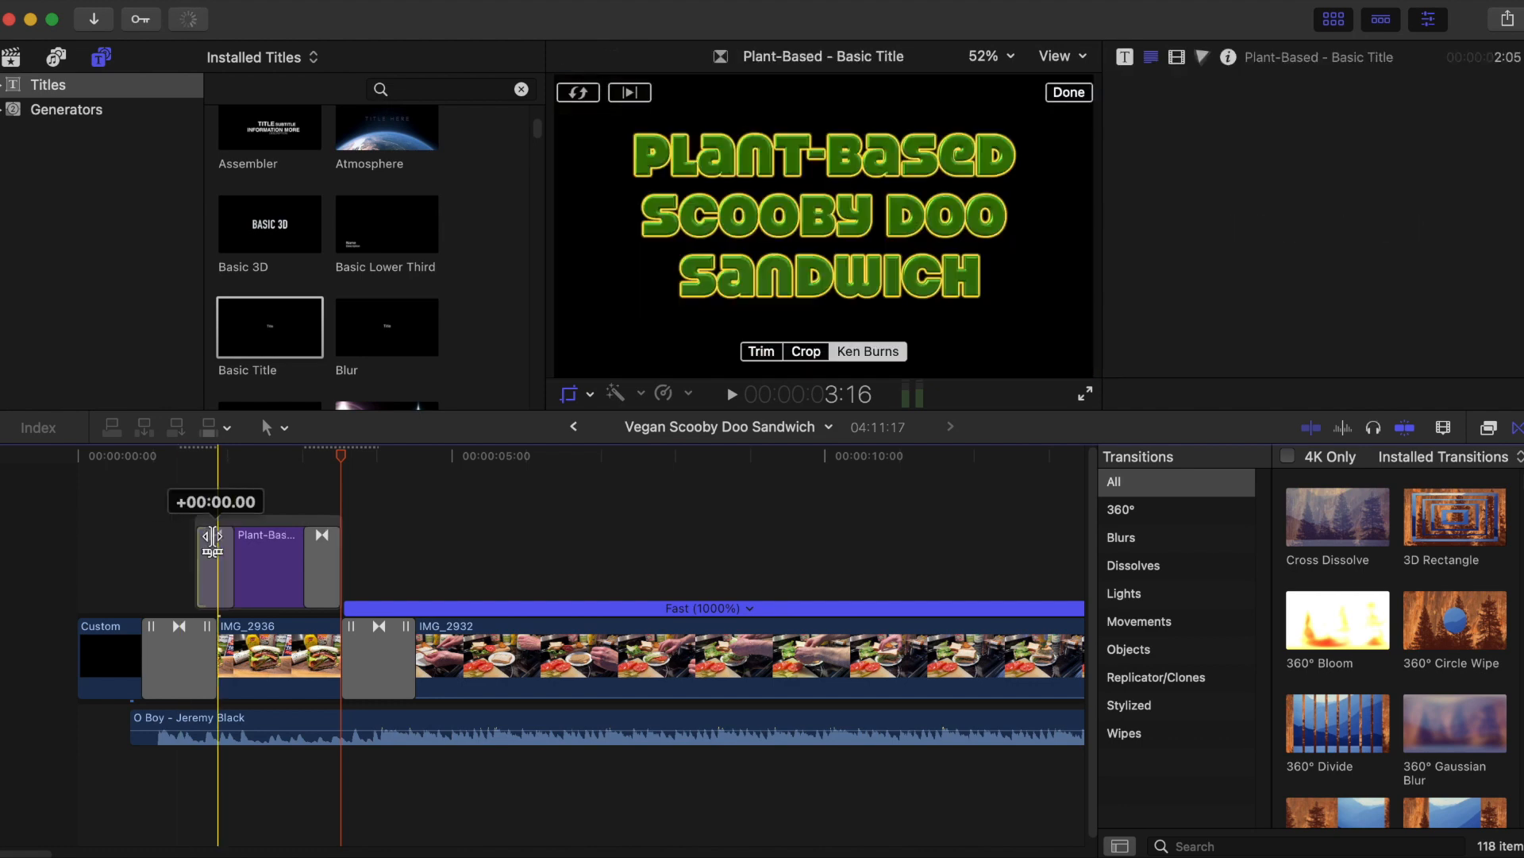
# Shift the title clip to start slightly later and preview the sequence opening
pyautogui.moveTo(211, 535); pyautogui.dragTo(234, 535)
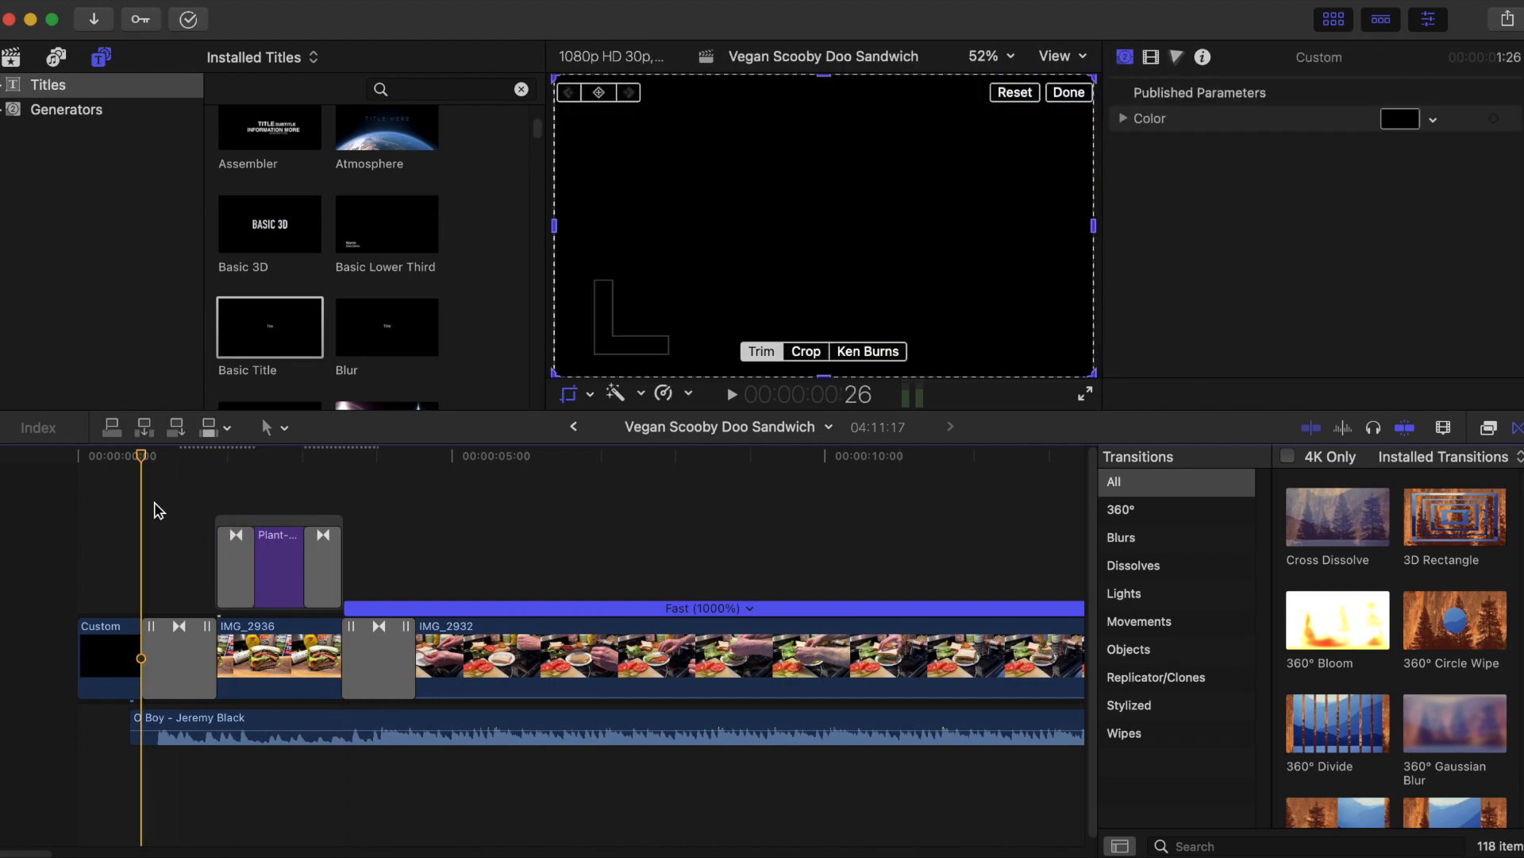
pyautogui.click(101, 456)
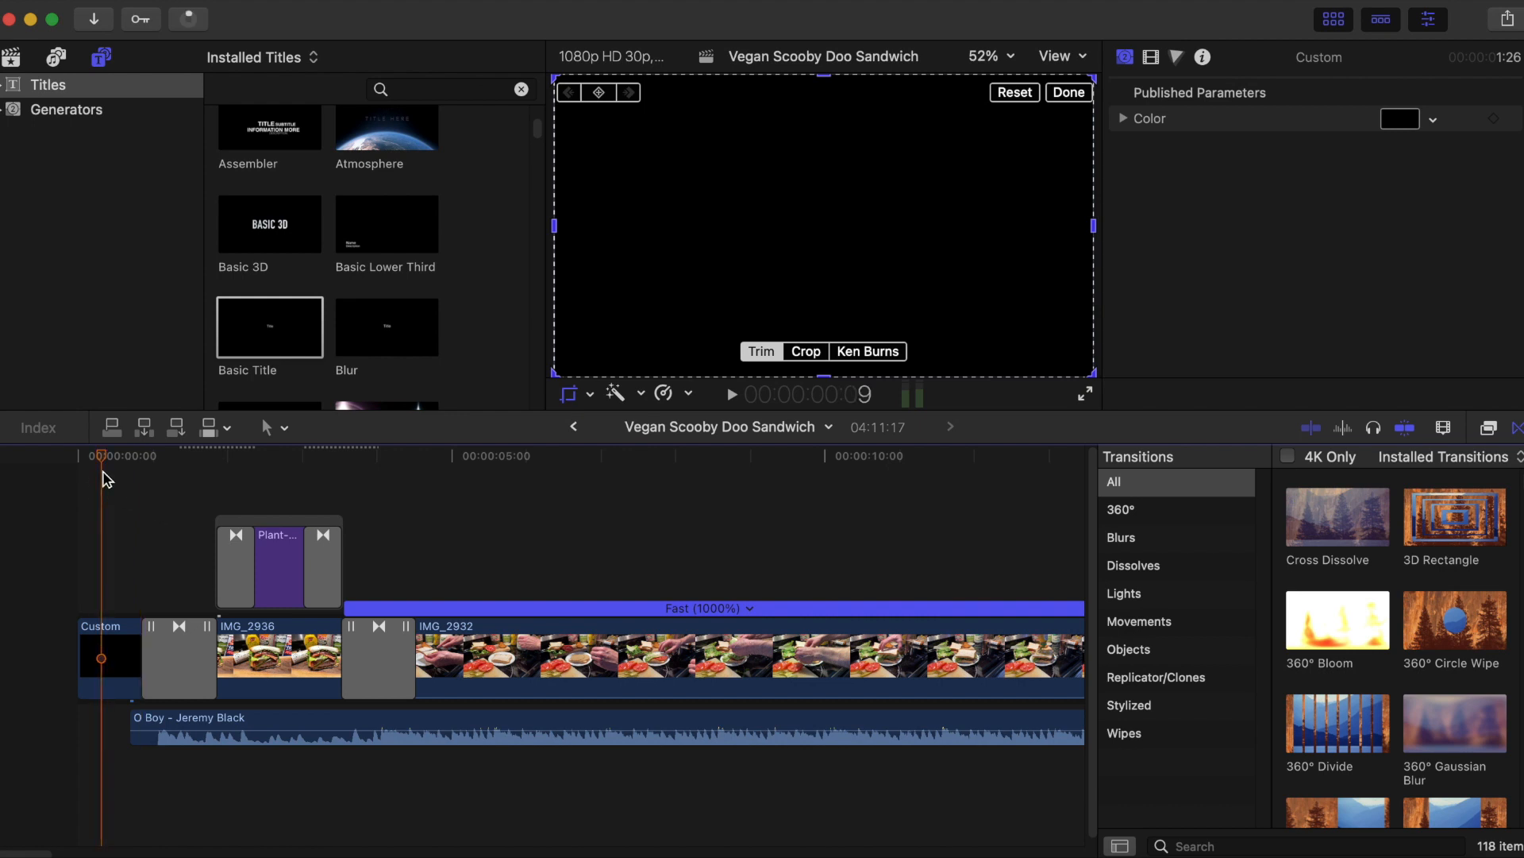
pyautogui.click(731, 394)
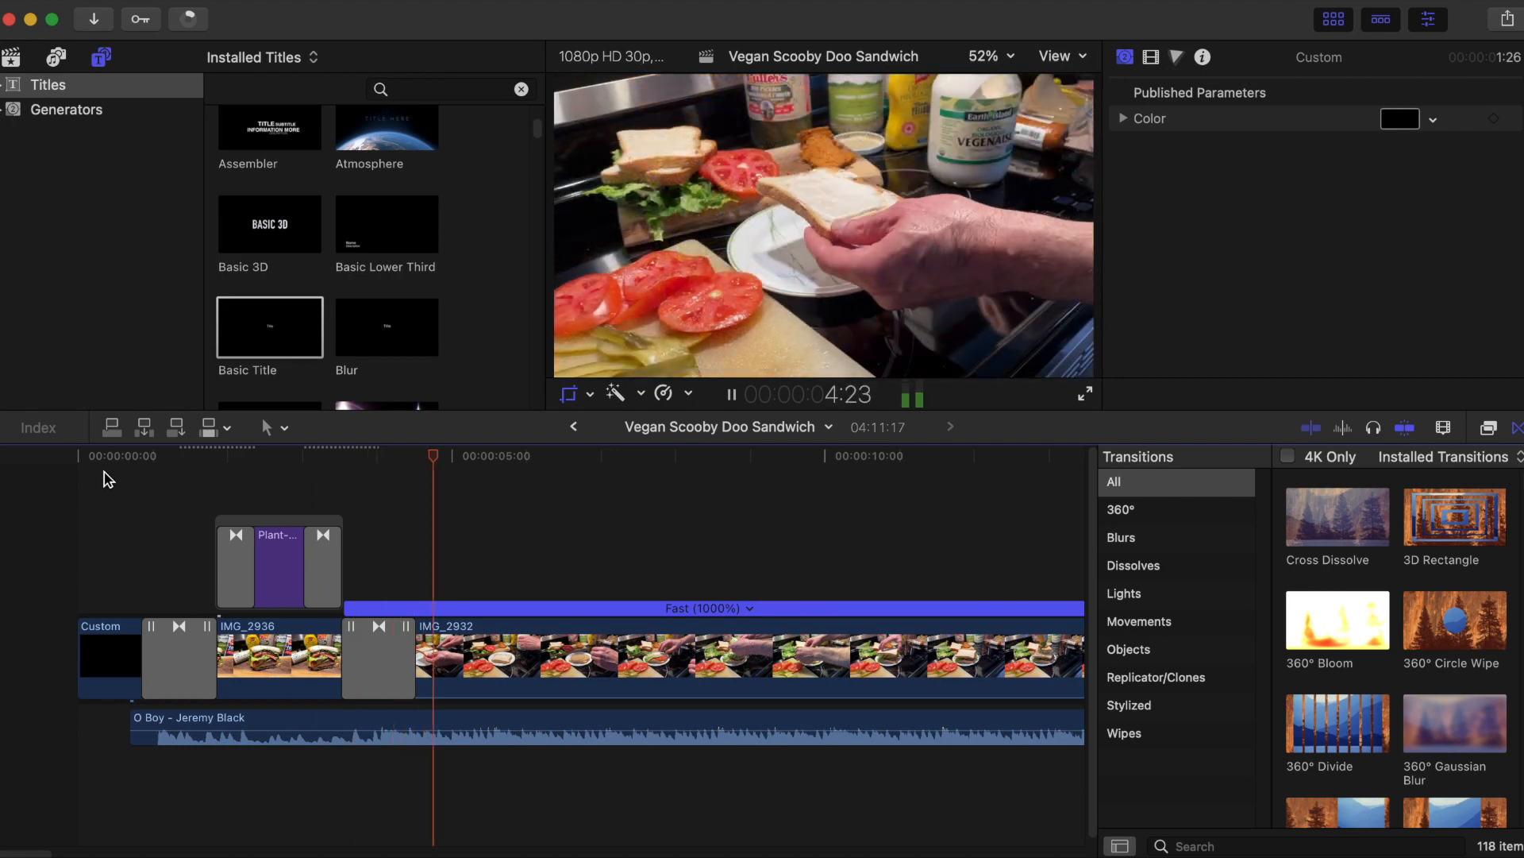
pyautogui.click(681, 656)
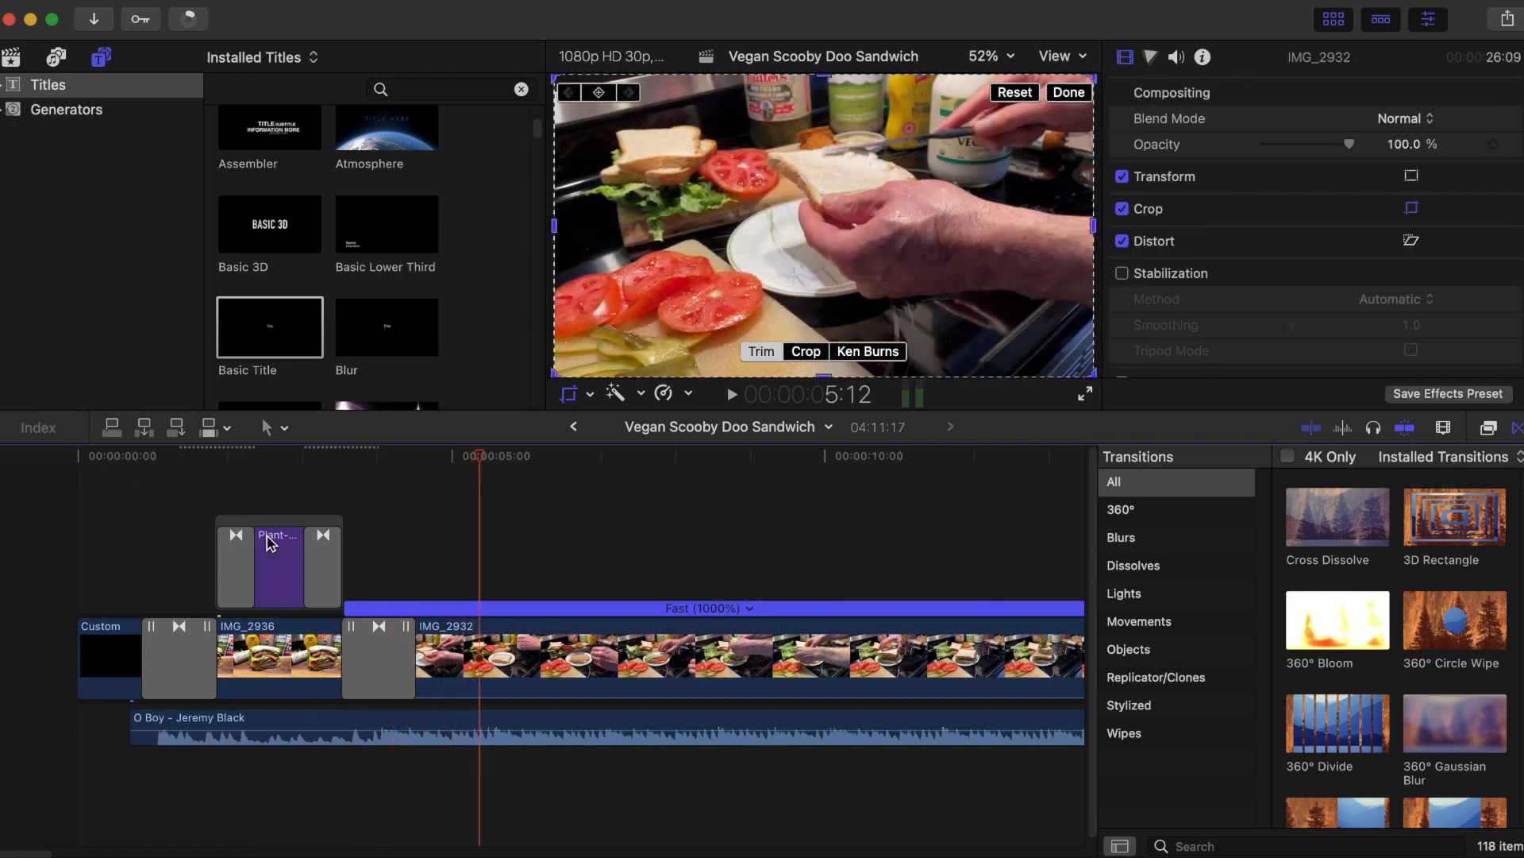
pyautogui.moveTo(330, 560)
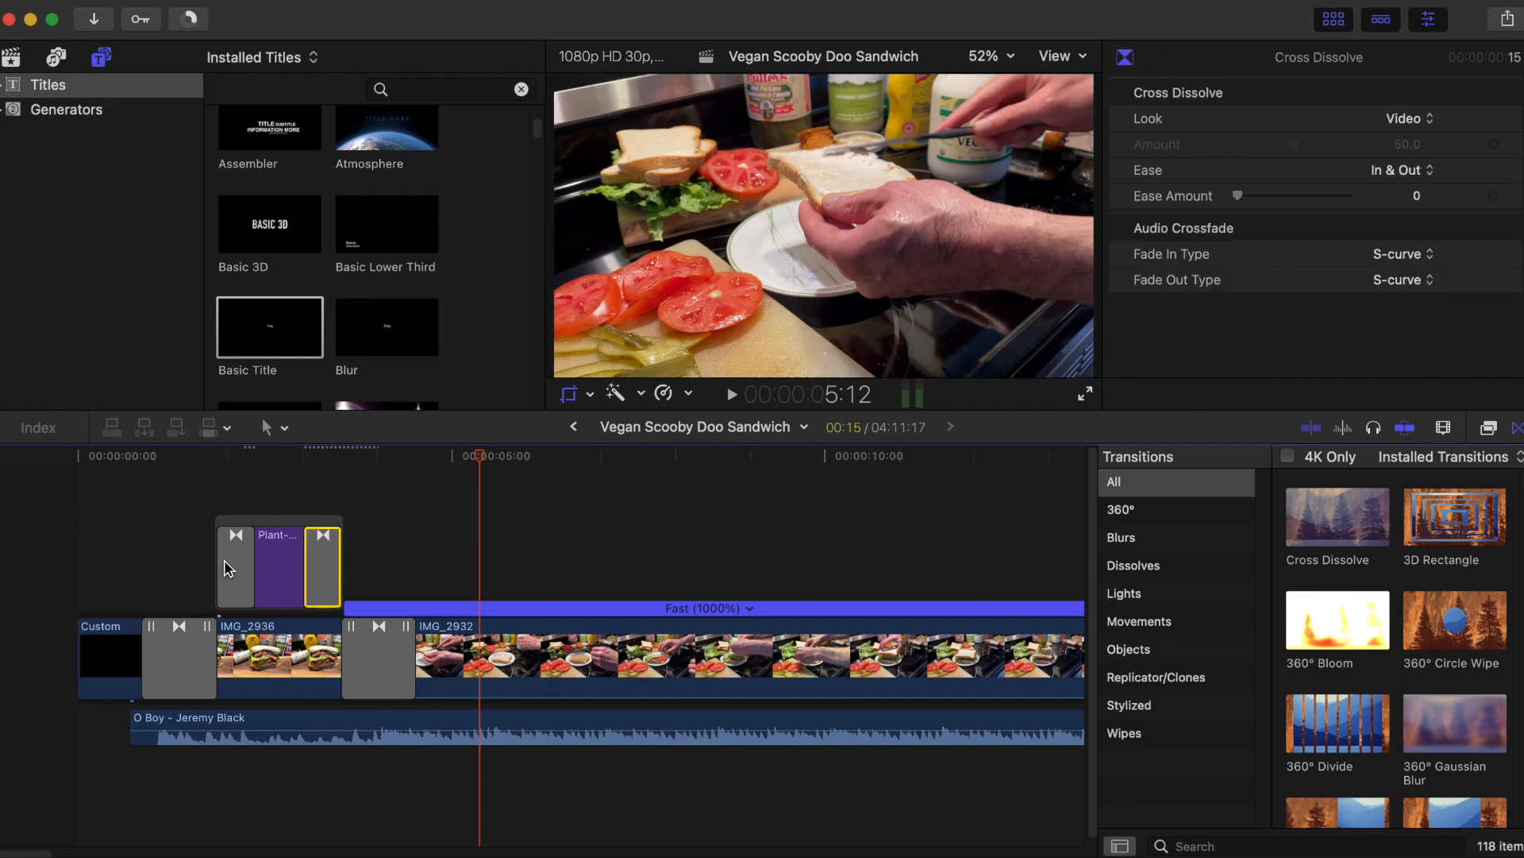
# Remove the dissolve from the title clip's end, keeping the opening one
pyautogui.click(236, 564)
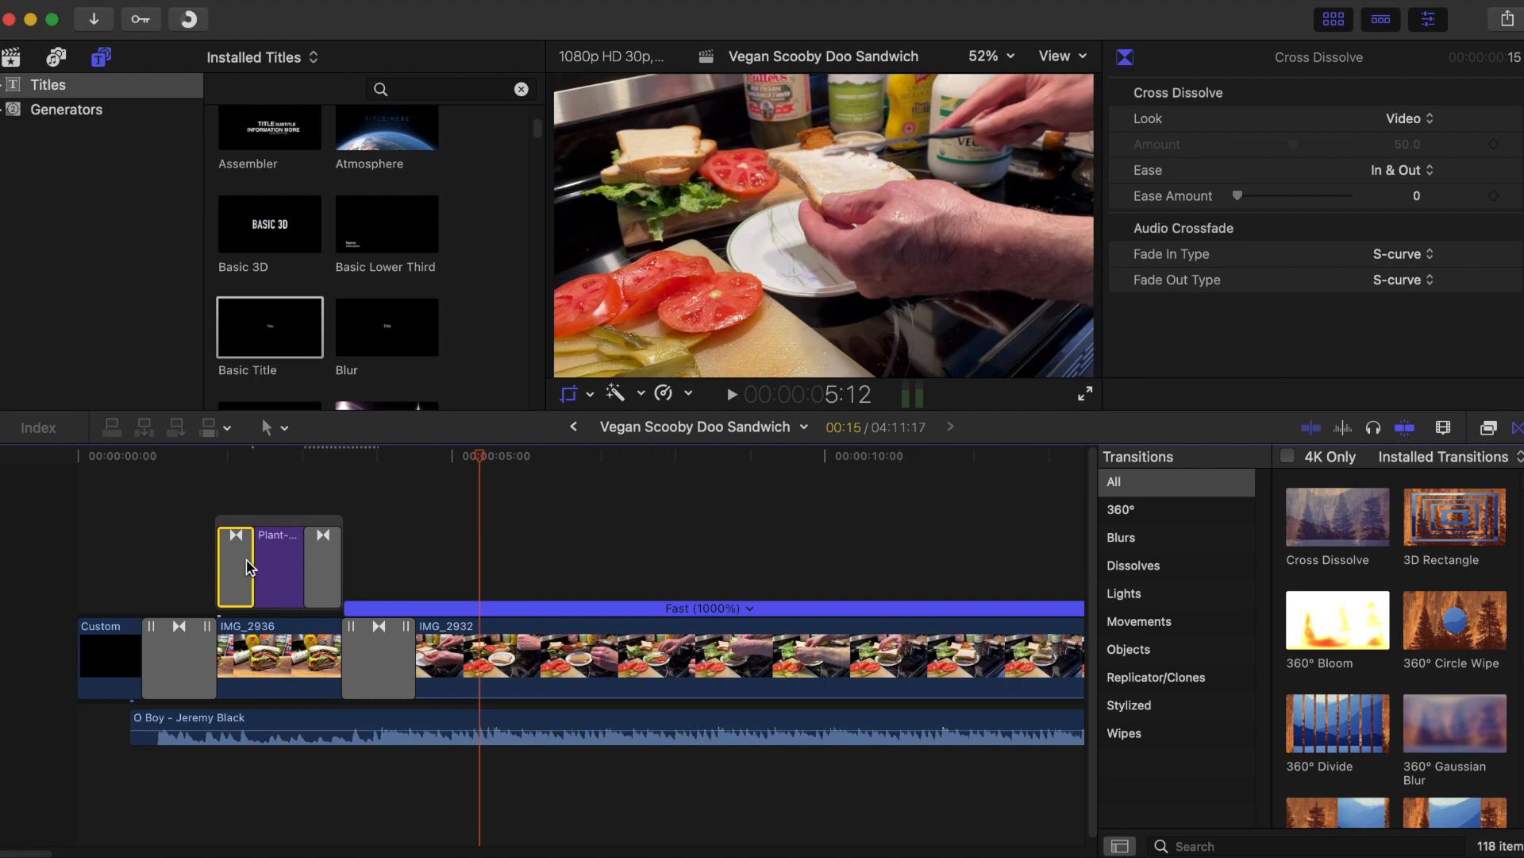
pyautogui.click(329, 567)
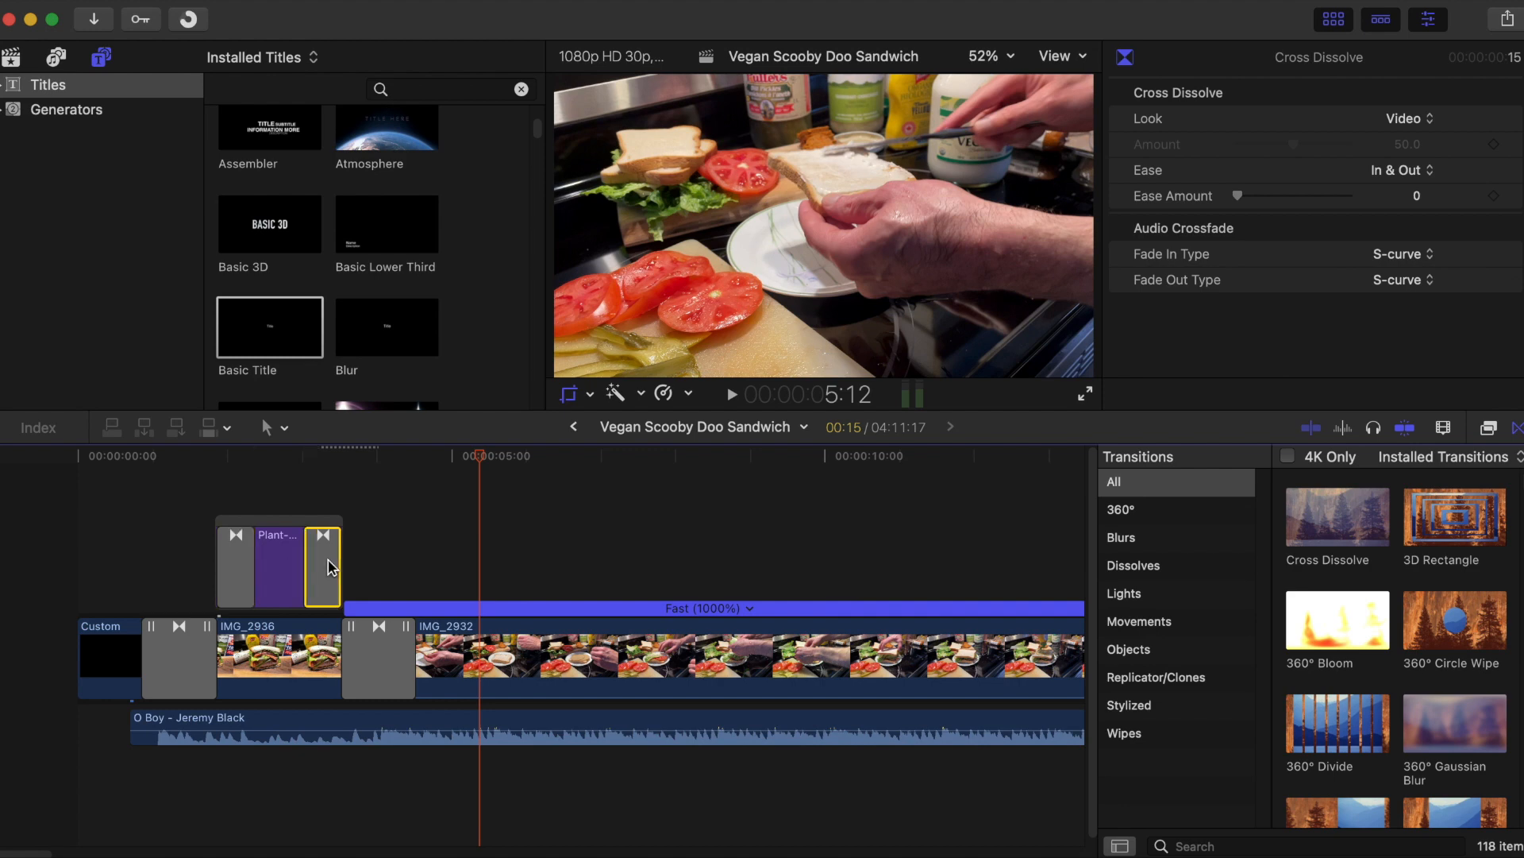
pyautogui.click(276, 569)
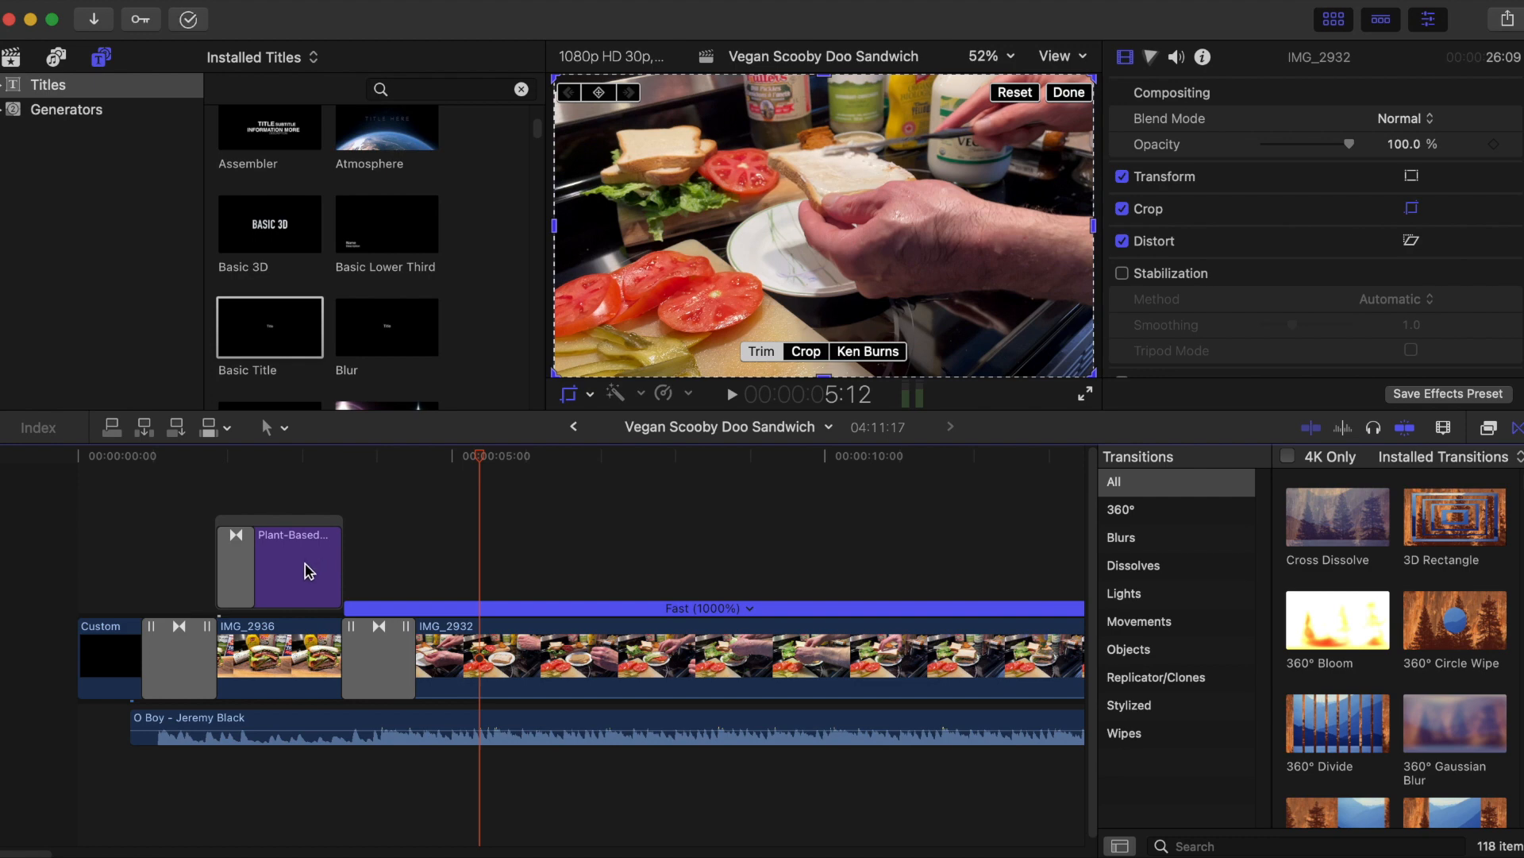
# Restore a Cross Dissolve on the title clip's out point so both ends fade
pyautogui.click(292, 563)
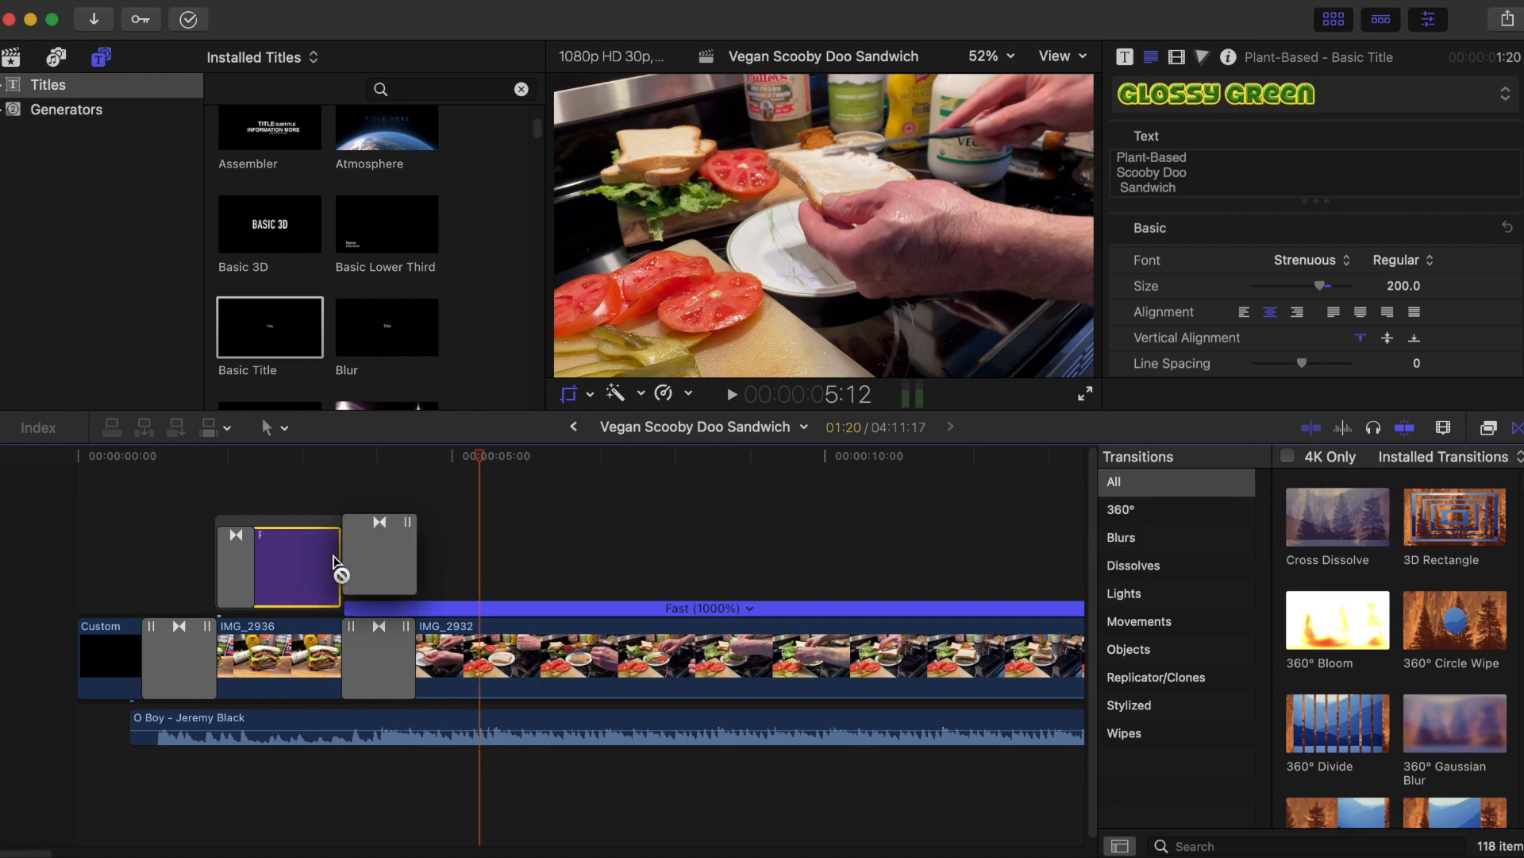
pyautogui.click(302, 567)
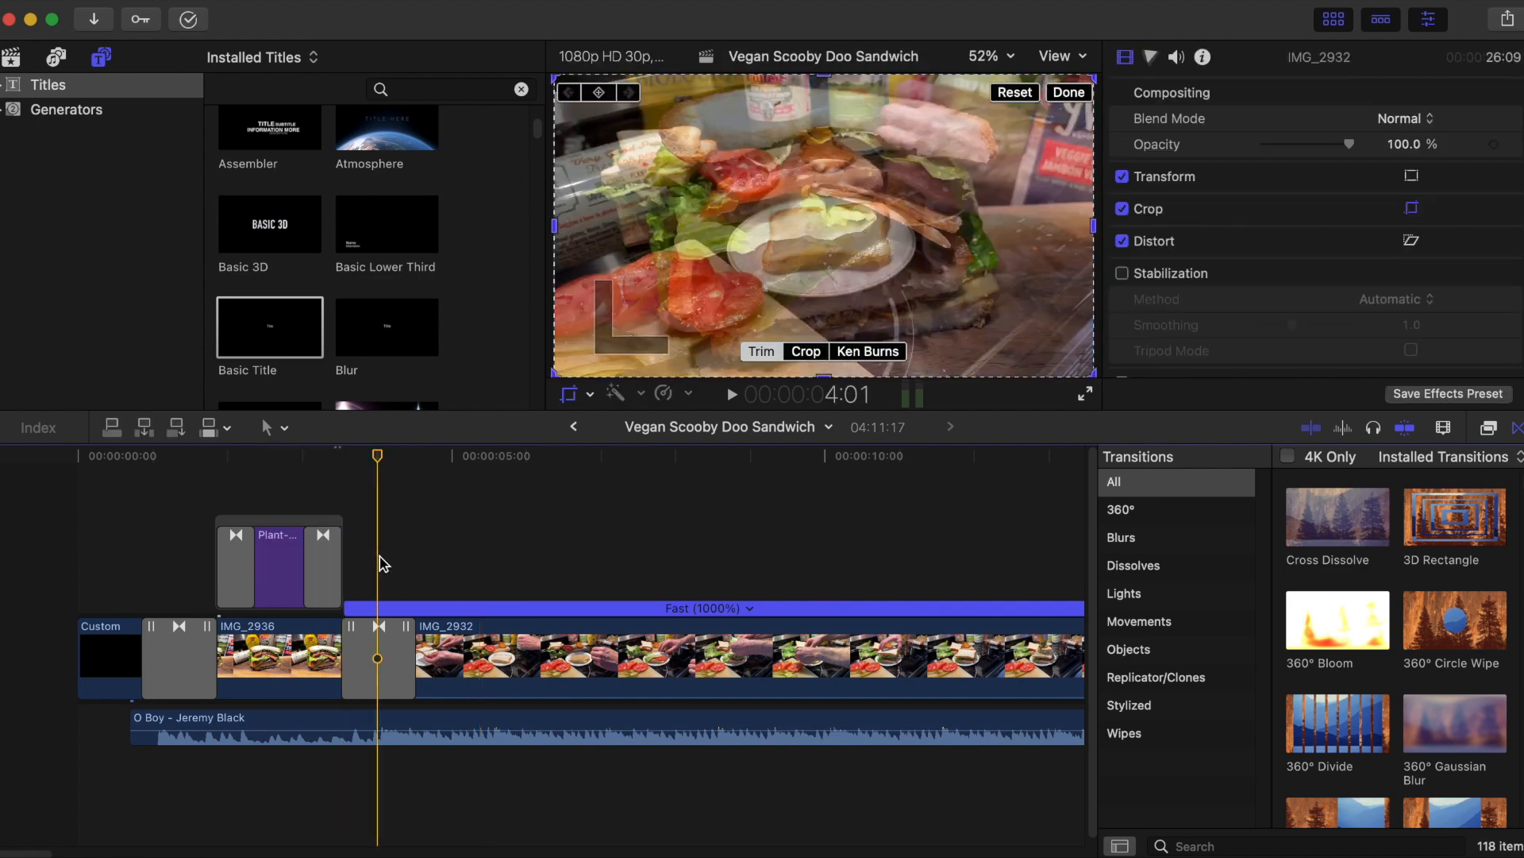
pyautogui.moveTo(387, 564)
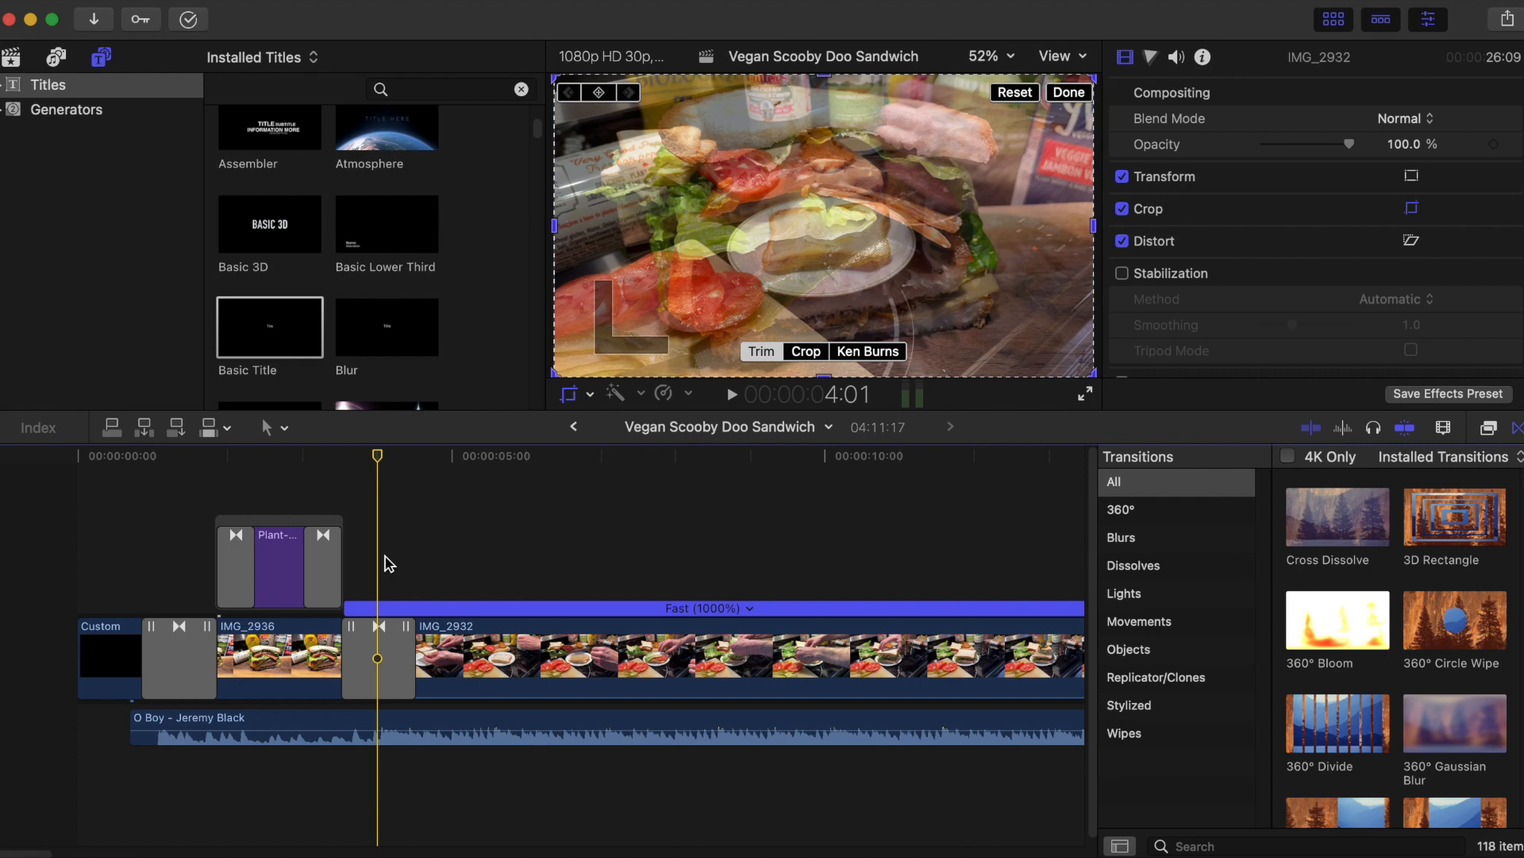
pyautogui.moveTo(424, 525)
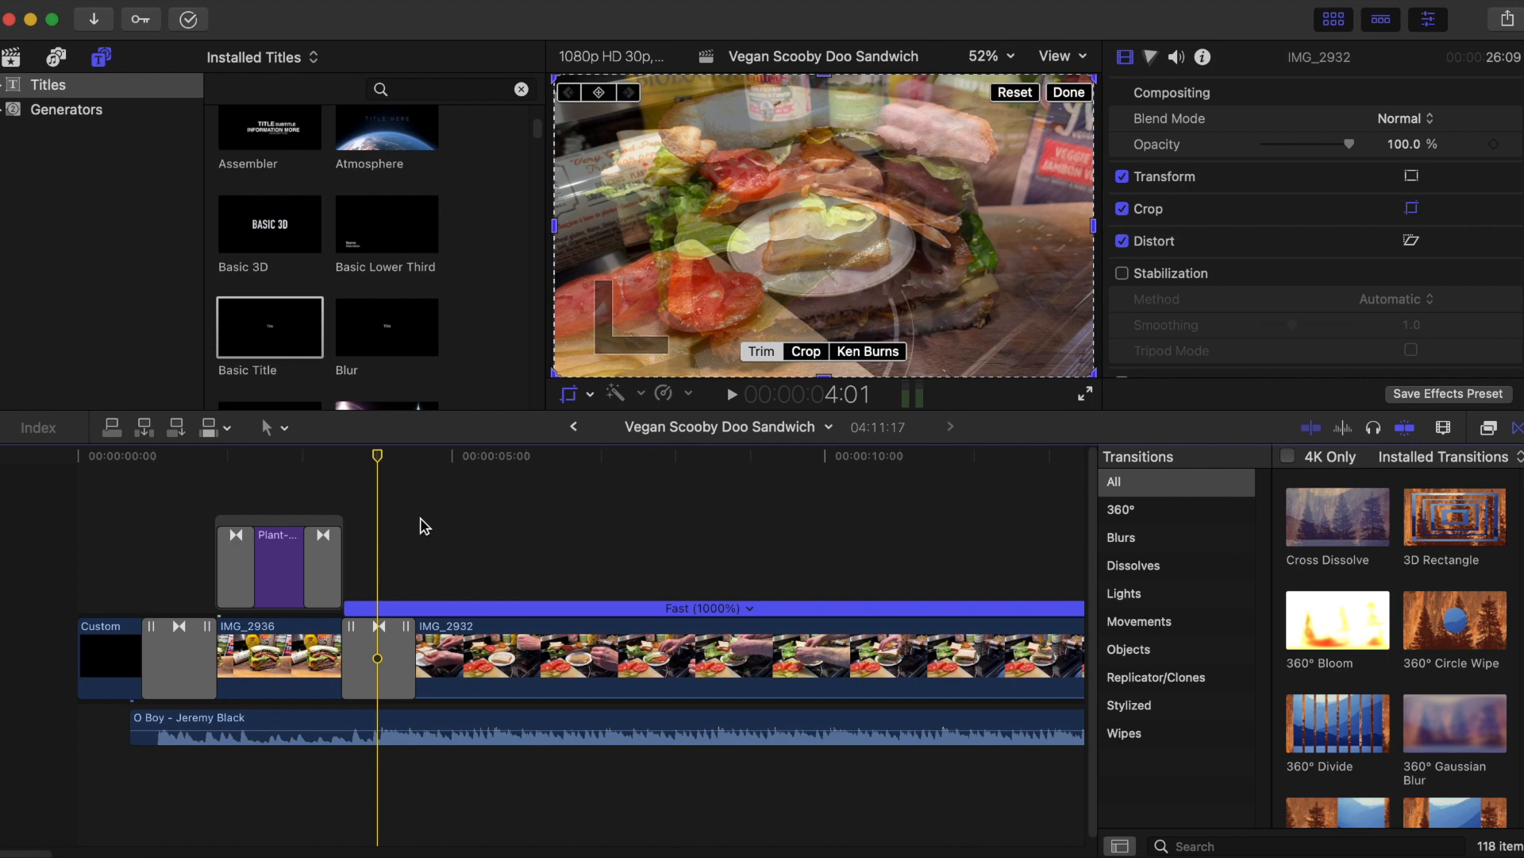
pyautogui.moveTo(656, 678)
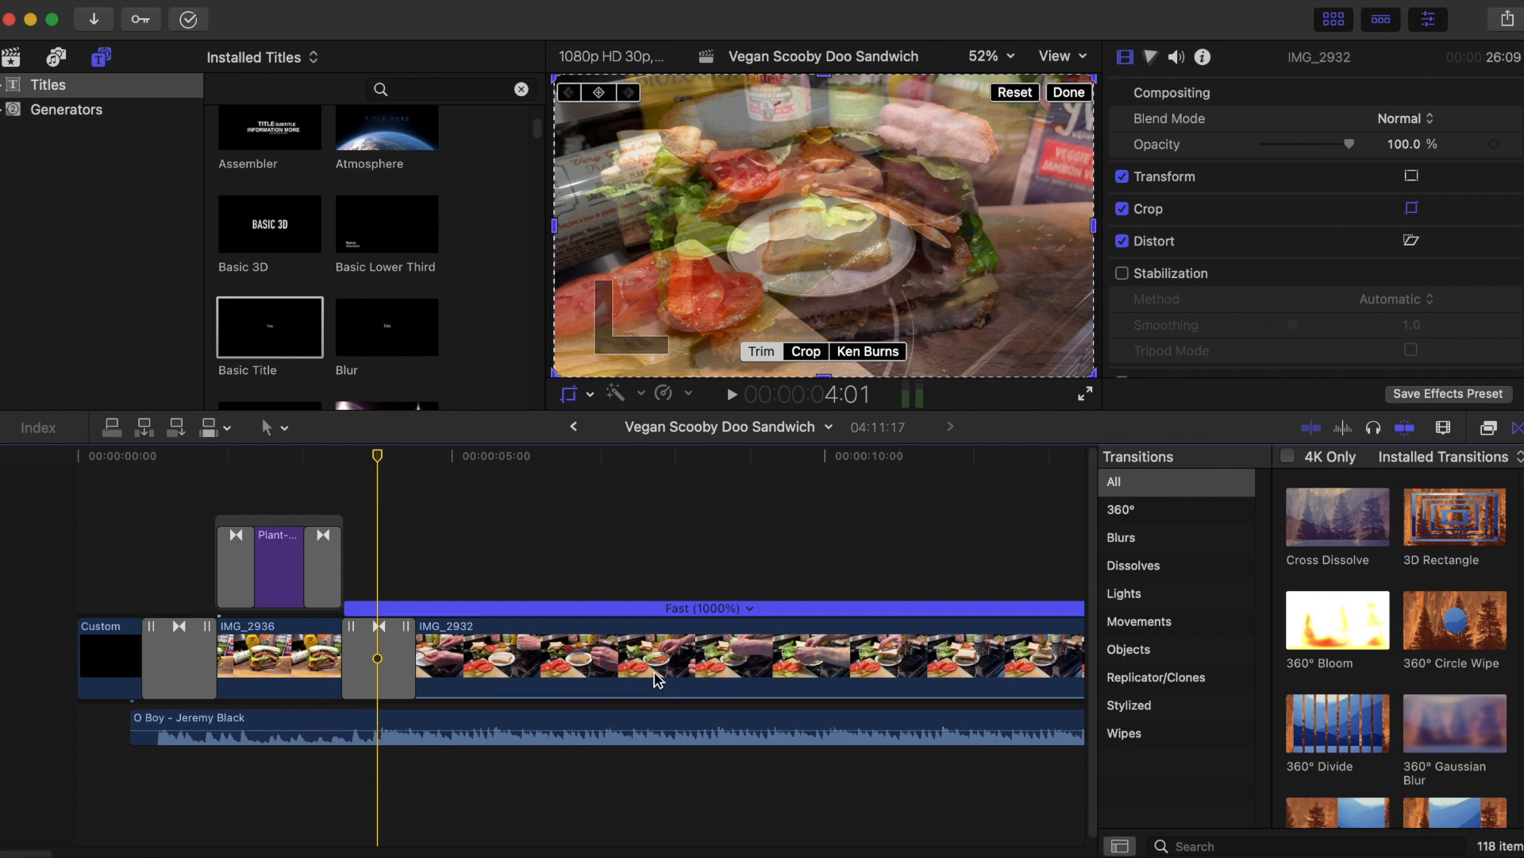
pyautogui.moveTo(656, 676)
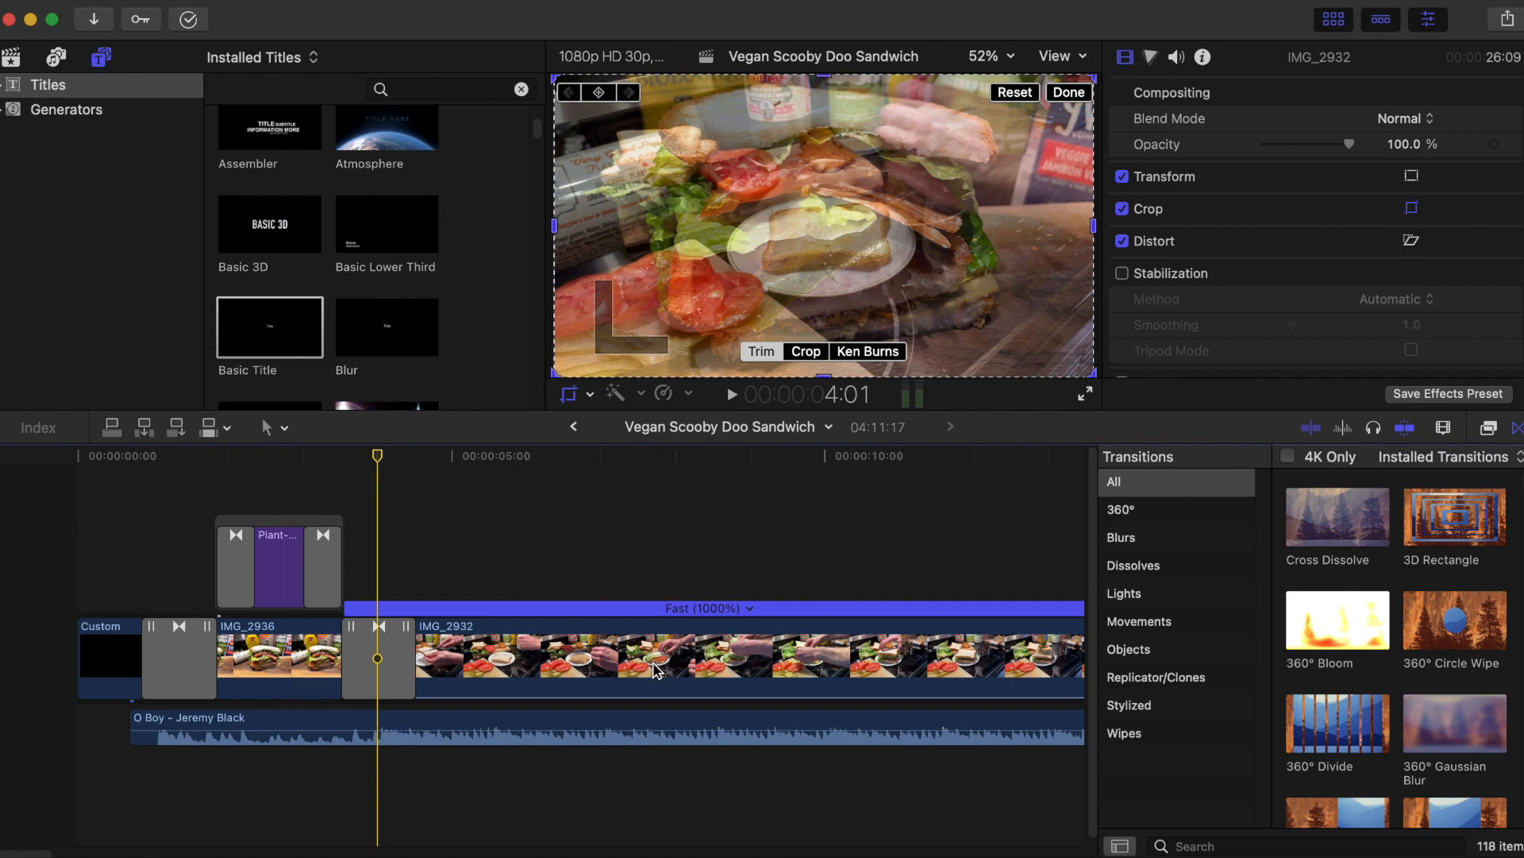
pyautogui.moveTo(638, 535)
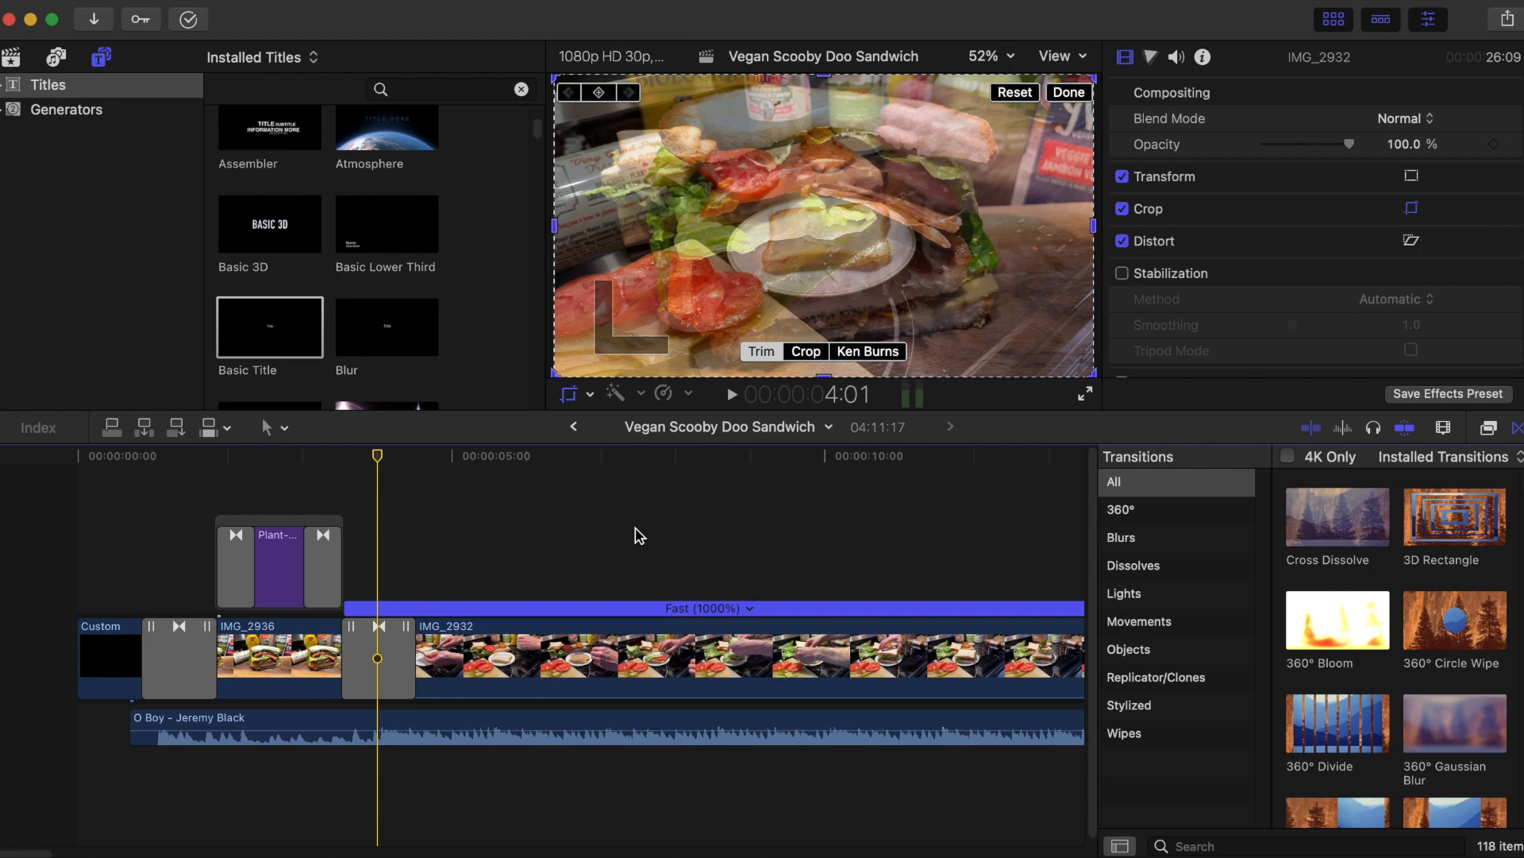
pyautogui.moveTo(425, 555)
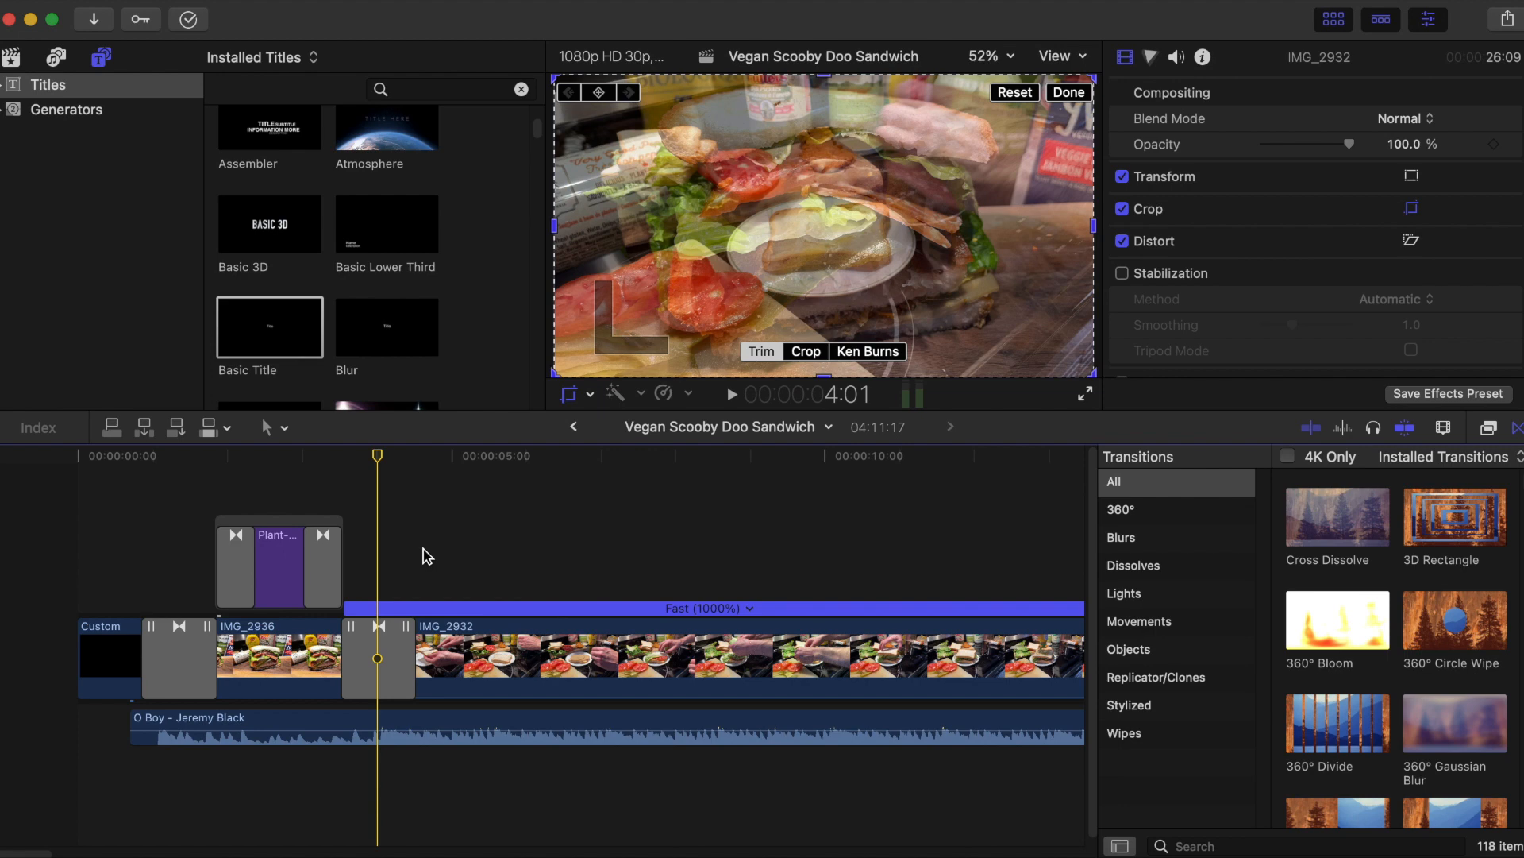